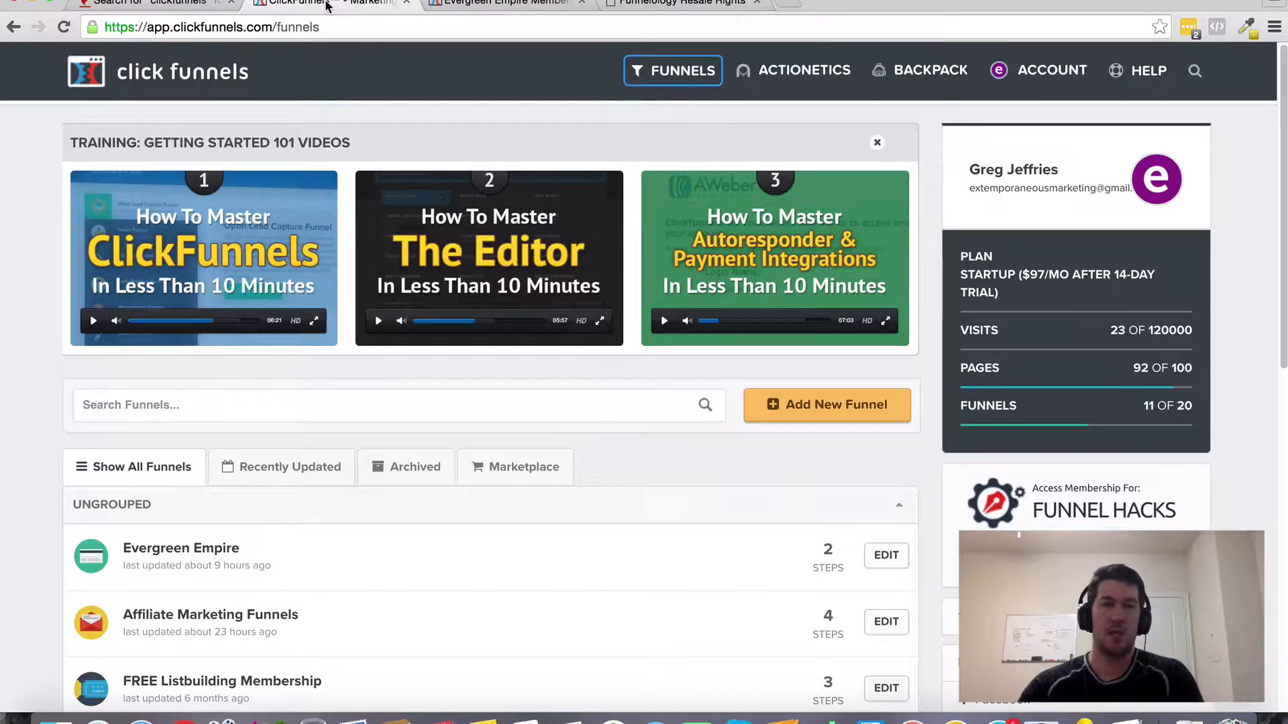
- Review the Funnelology Resale Rights page, scrolling through its offer and rules
scroll("down", 3)
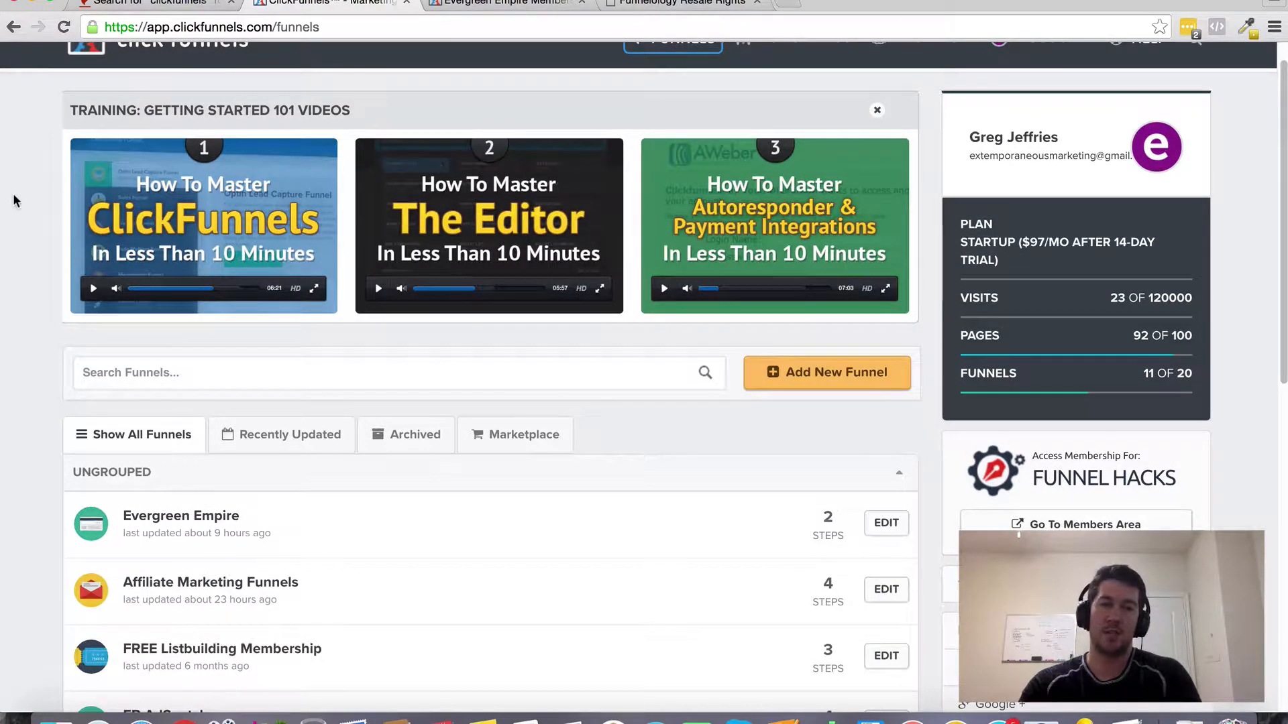
scroll("up", 3)
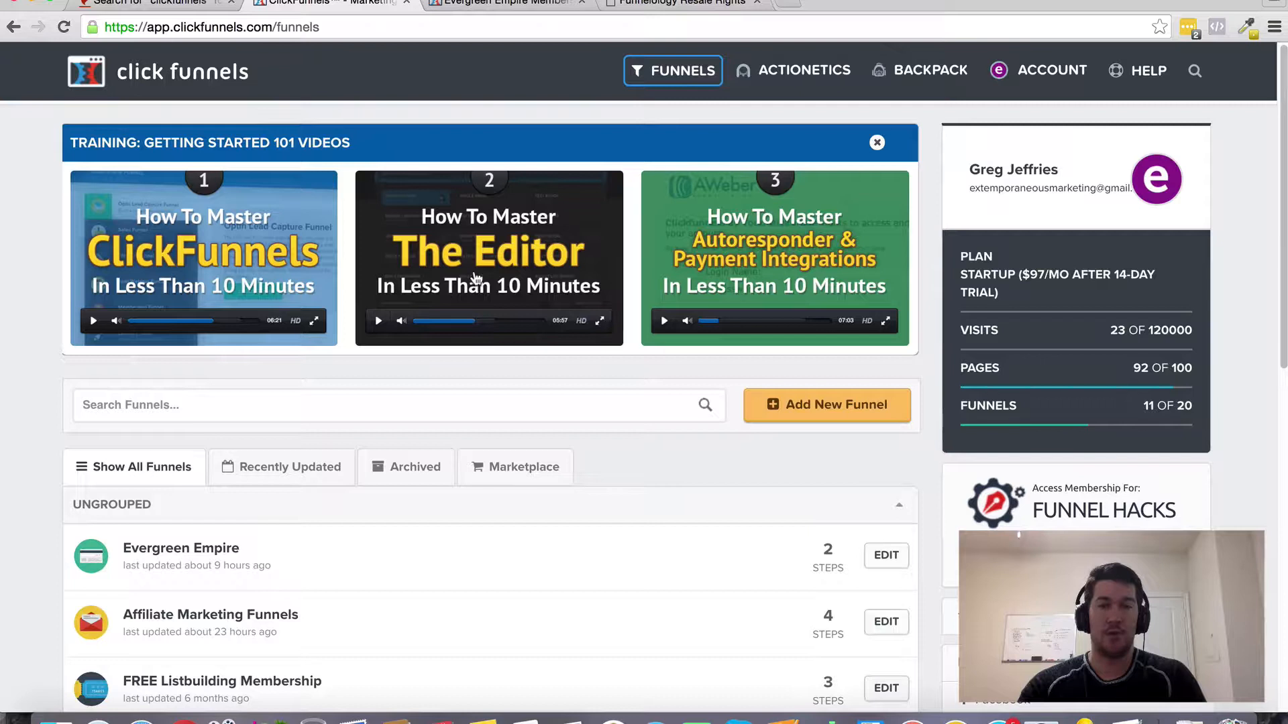
left_click(672, 69)
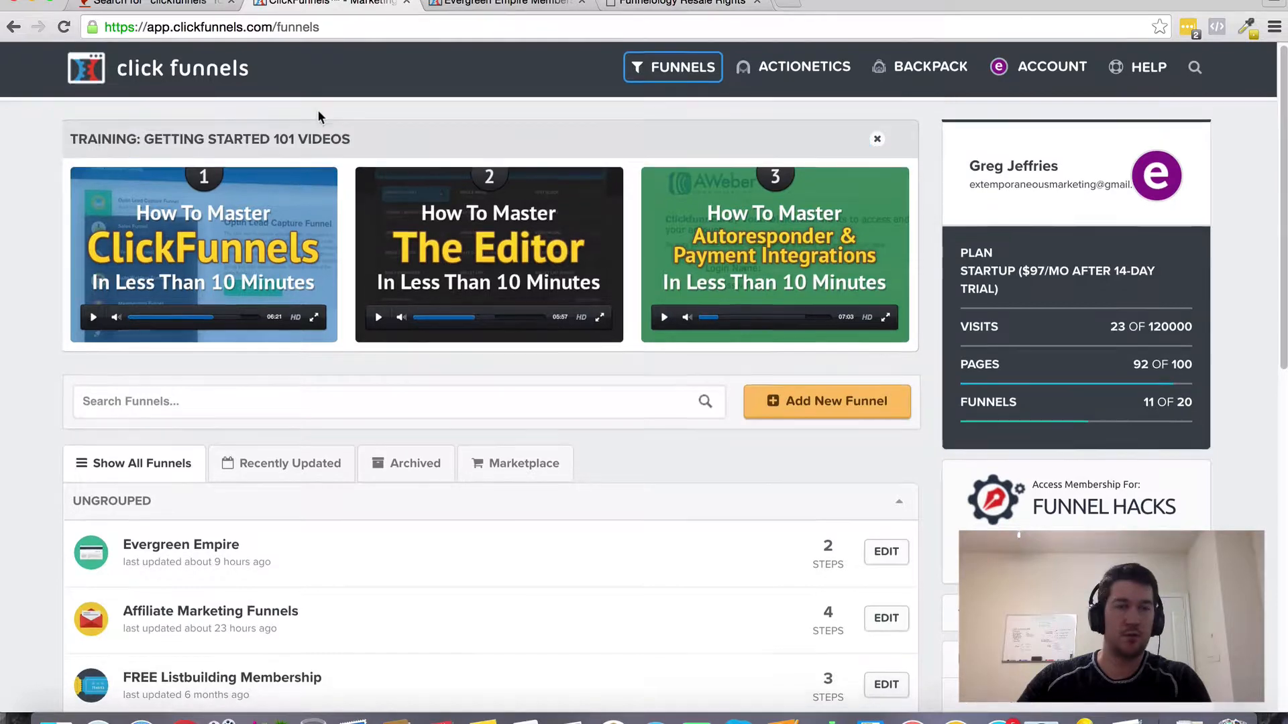
scroll("down", 3)
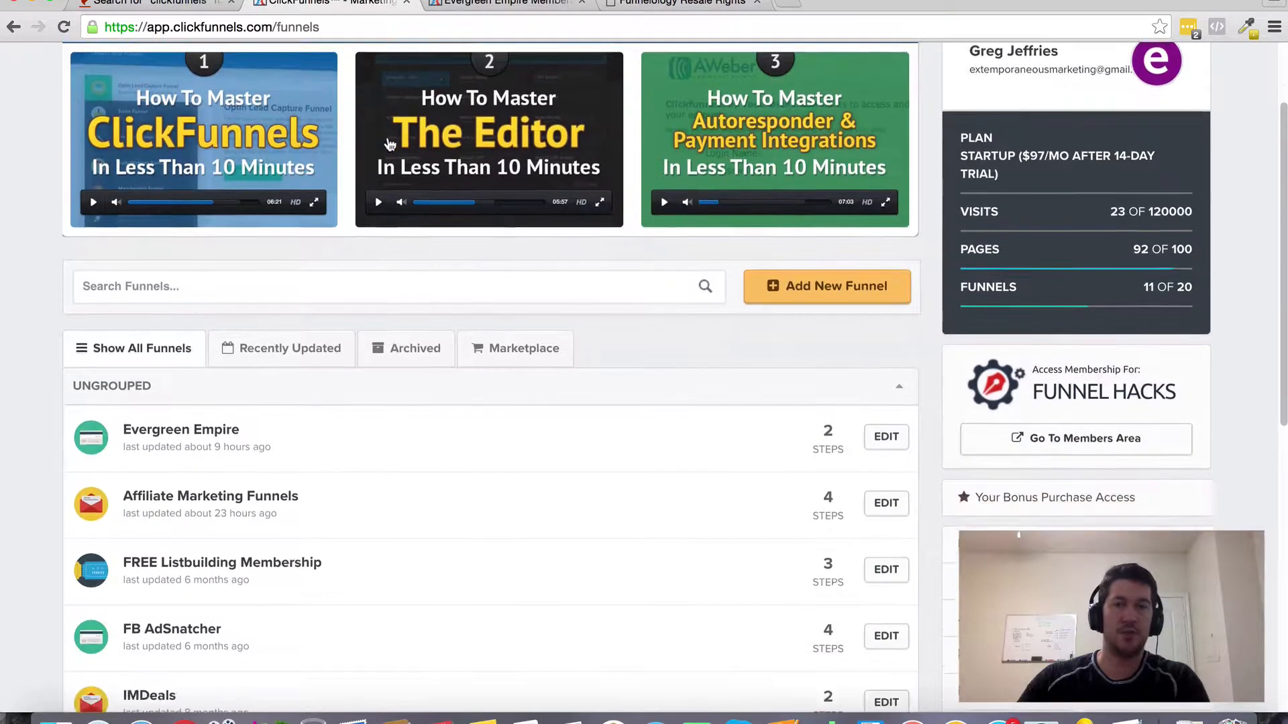
scroll("up", 3)
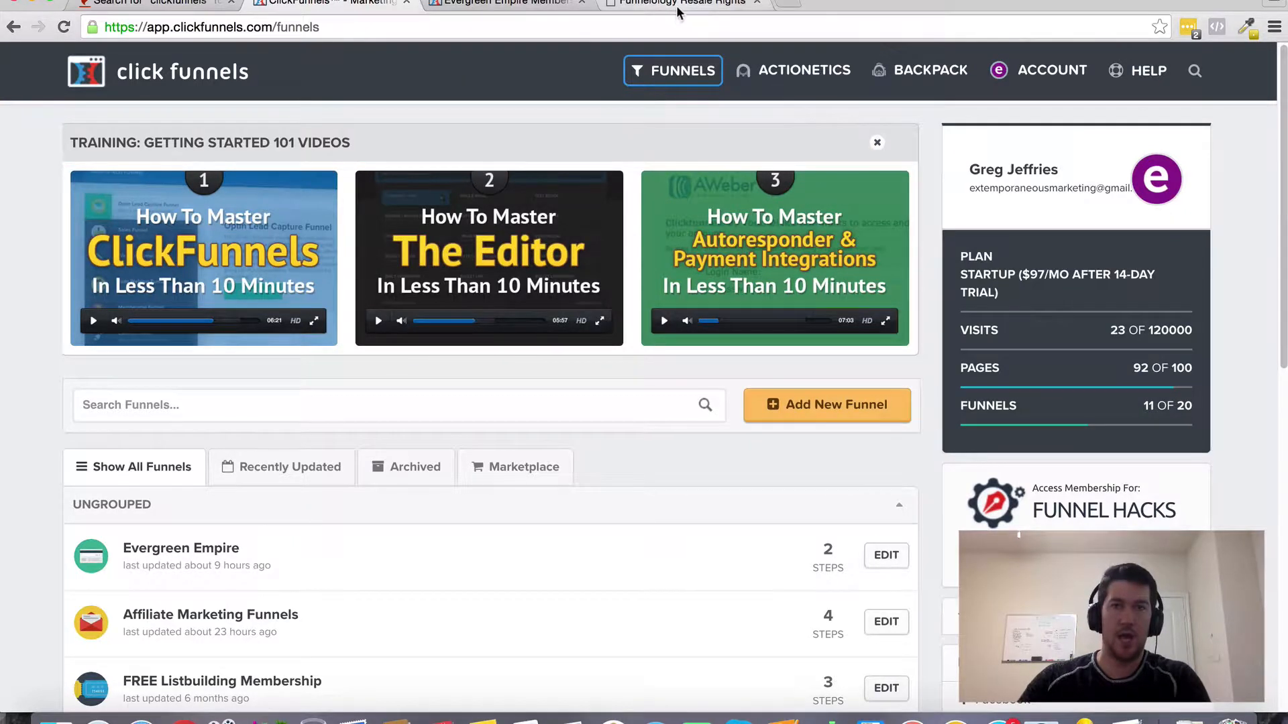
mouse_move(681, 2)
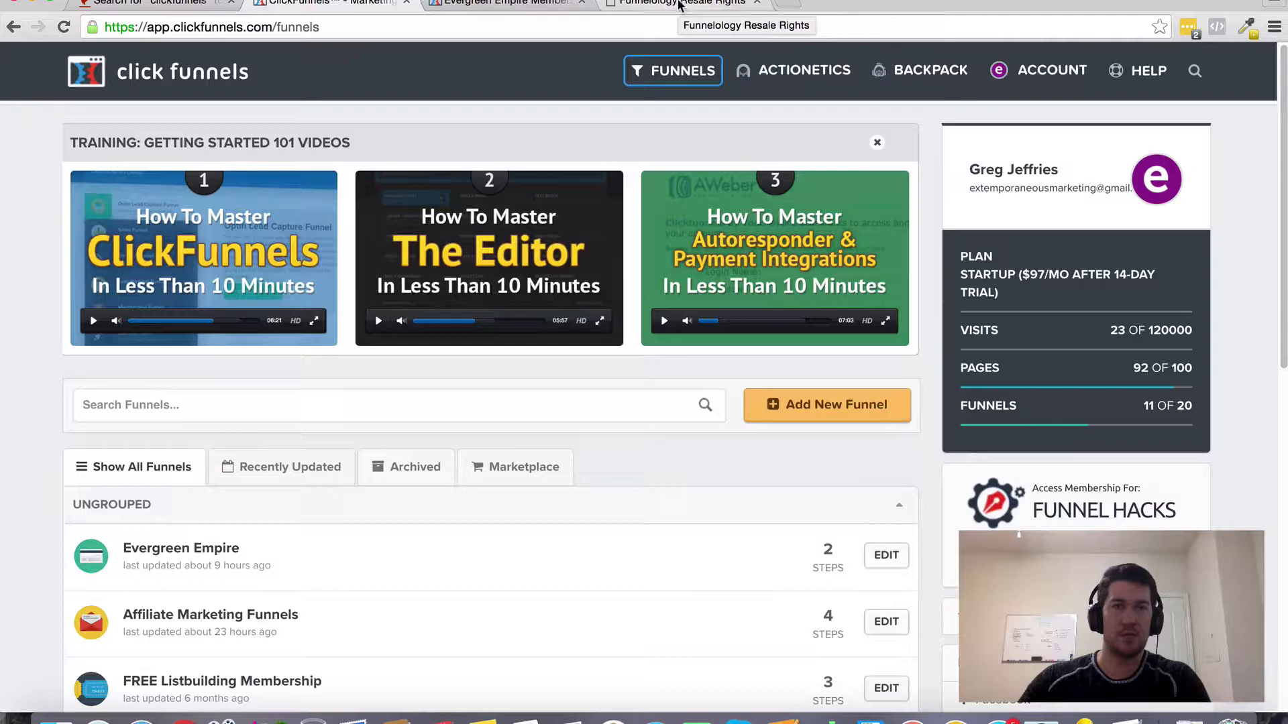
left_click(685, 2)
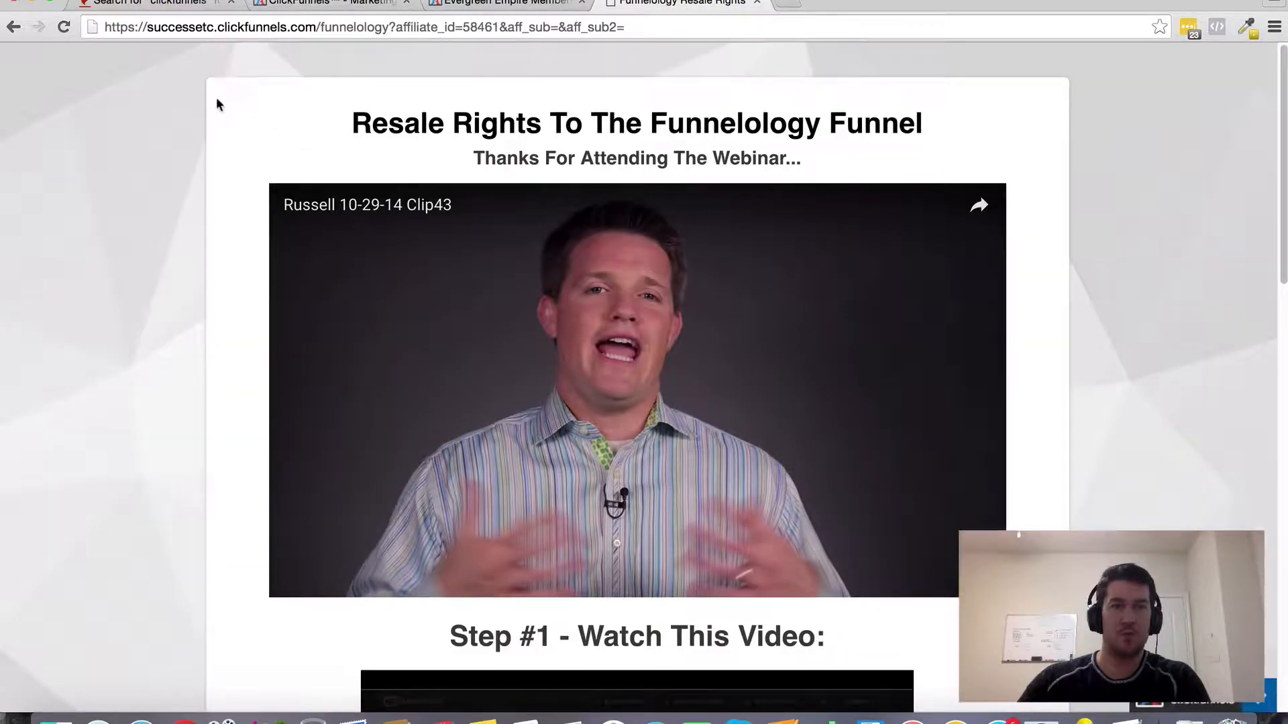
scroll("down", 3)
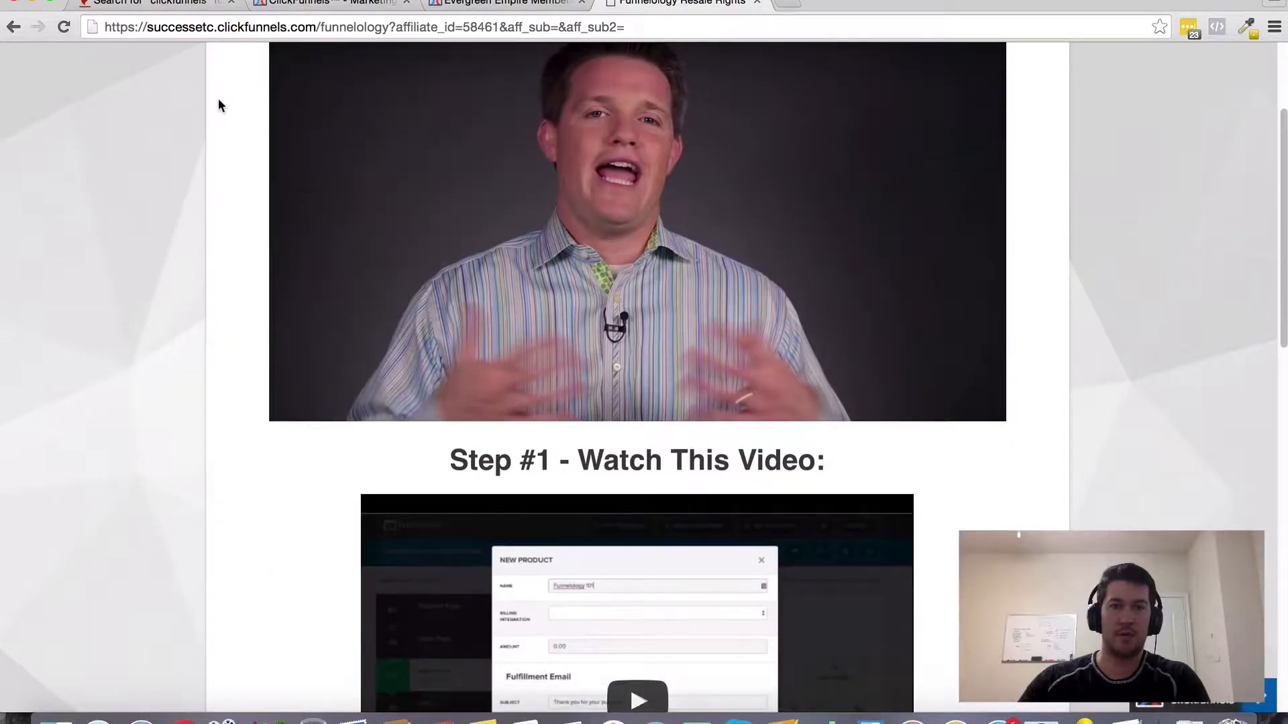
scroll("up", 3)
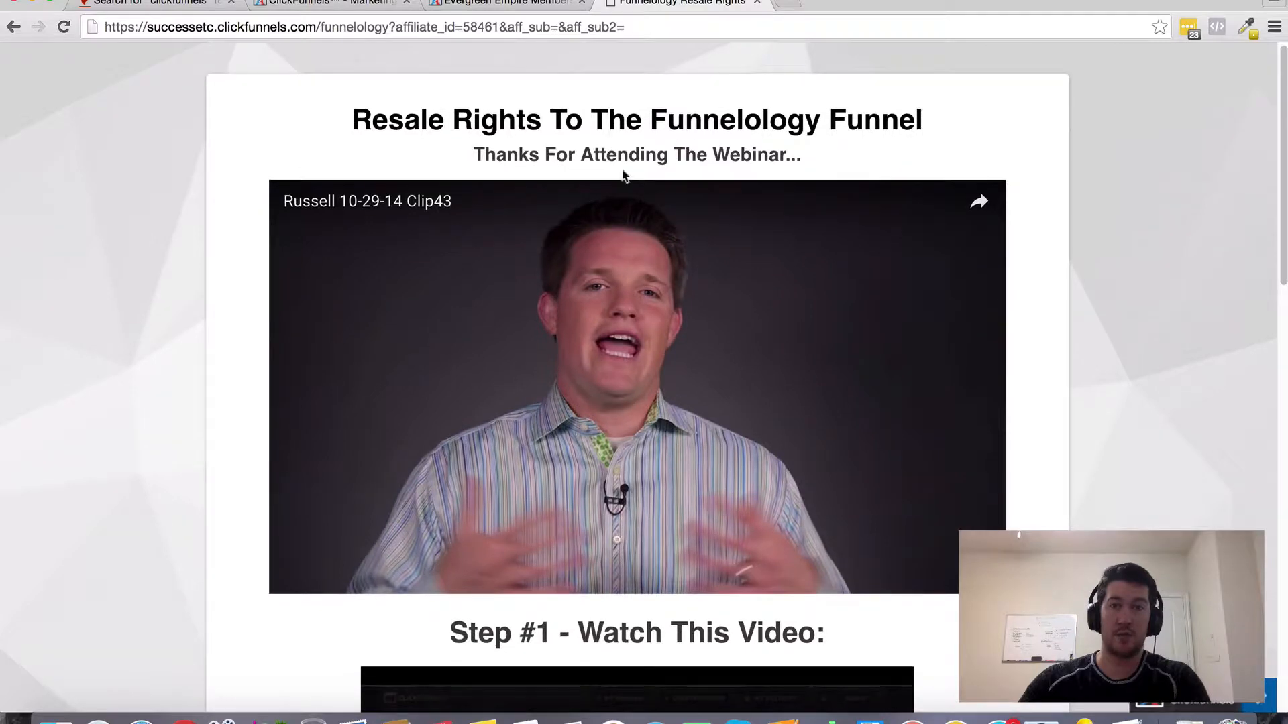
scroll("down", 3)
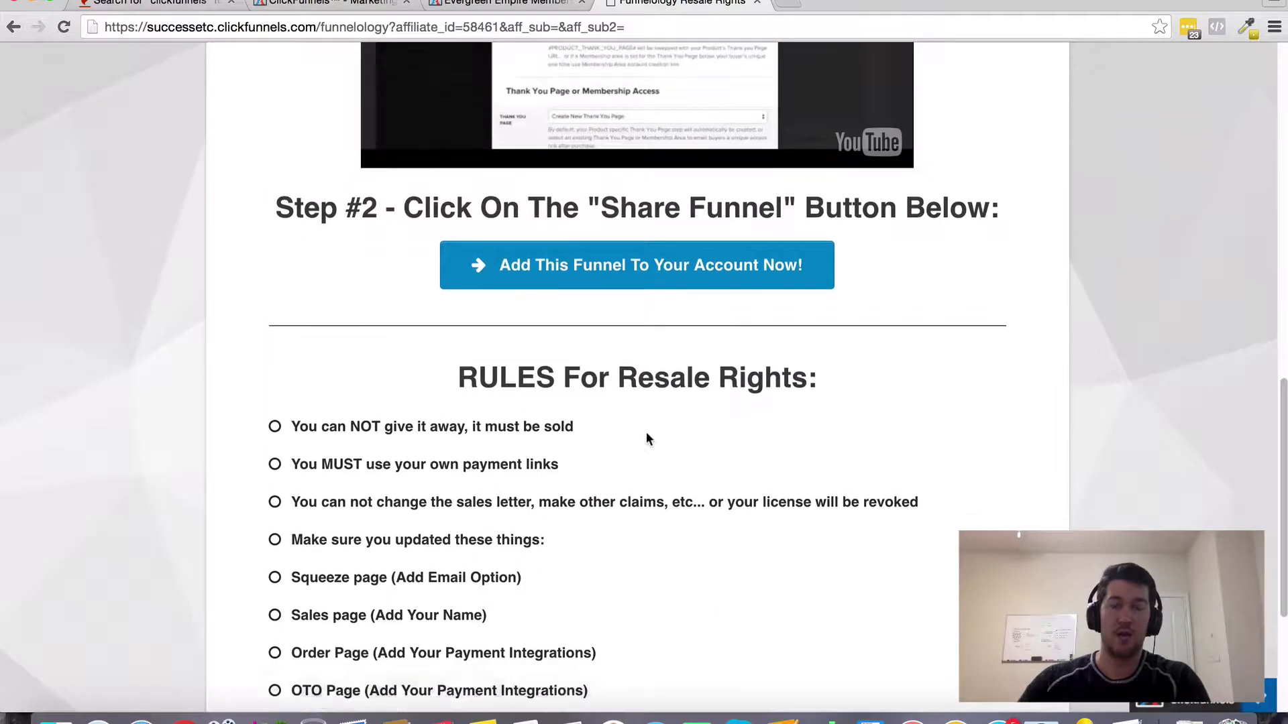
scroll("down", 3)
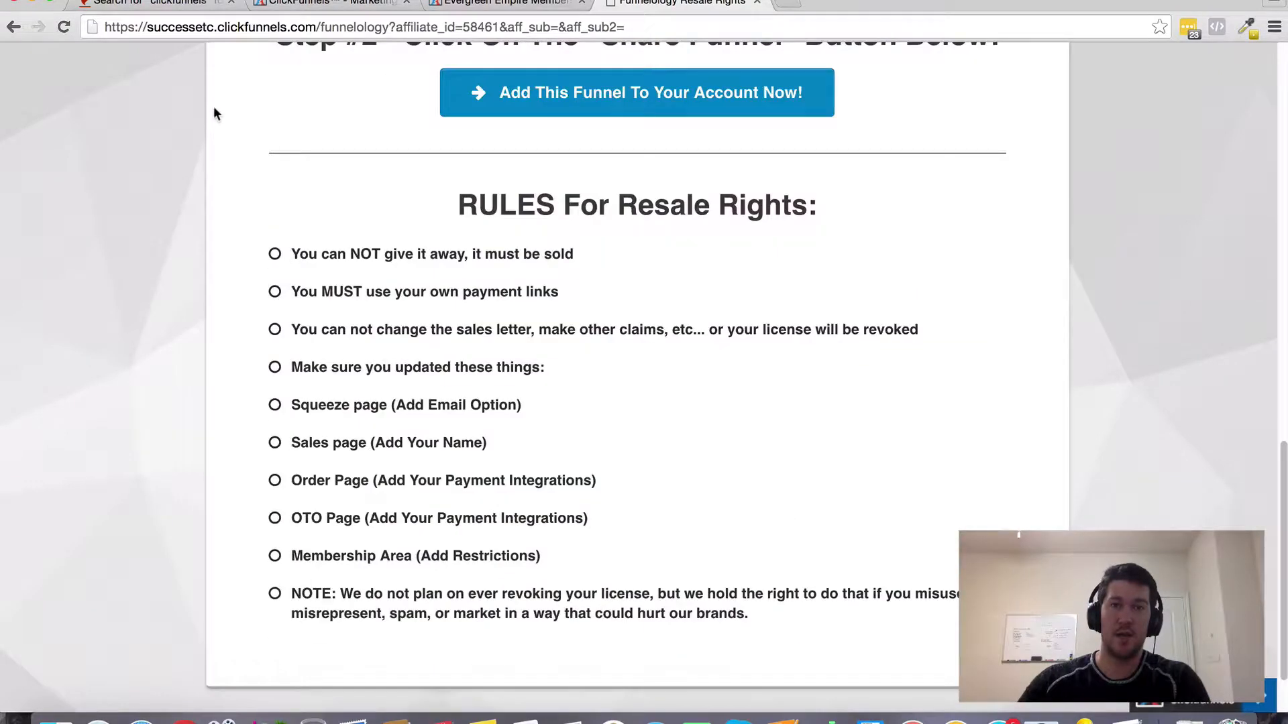
scroll("up", 3)
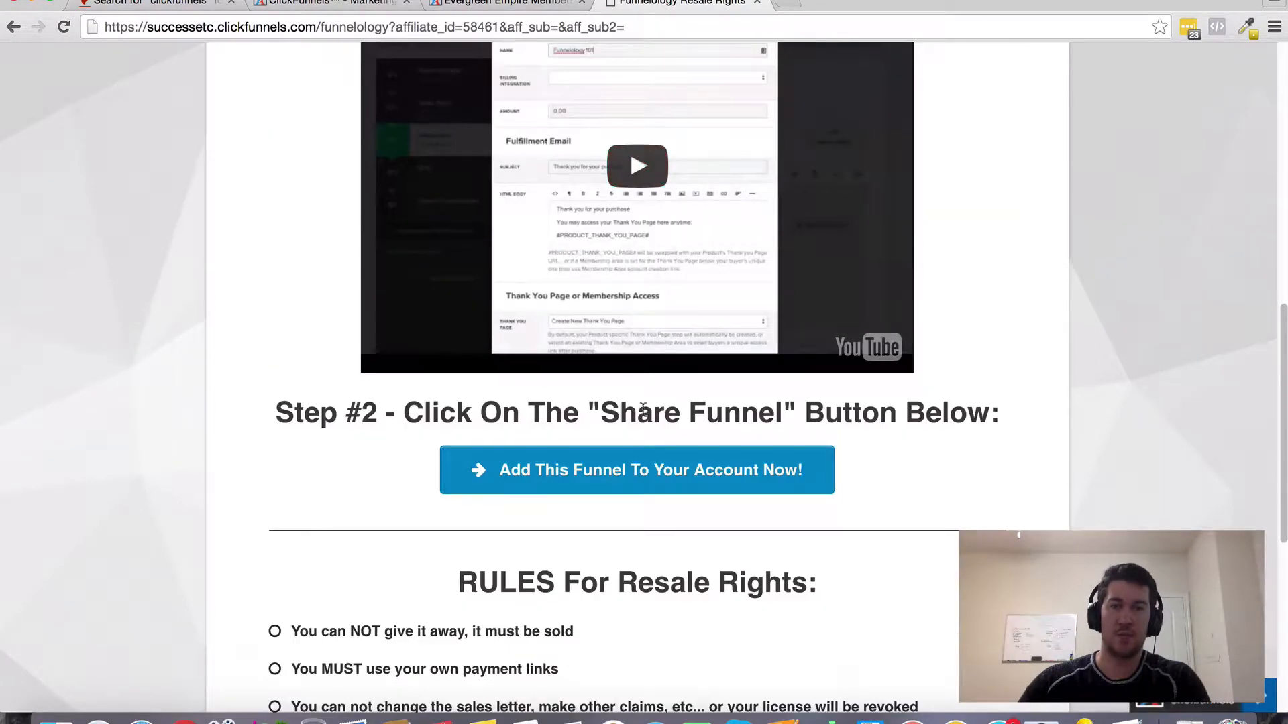
mouse_move(760, 517)
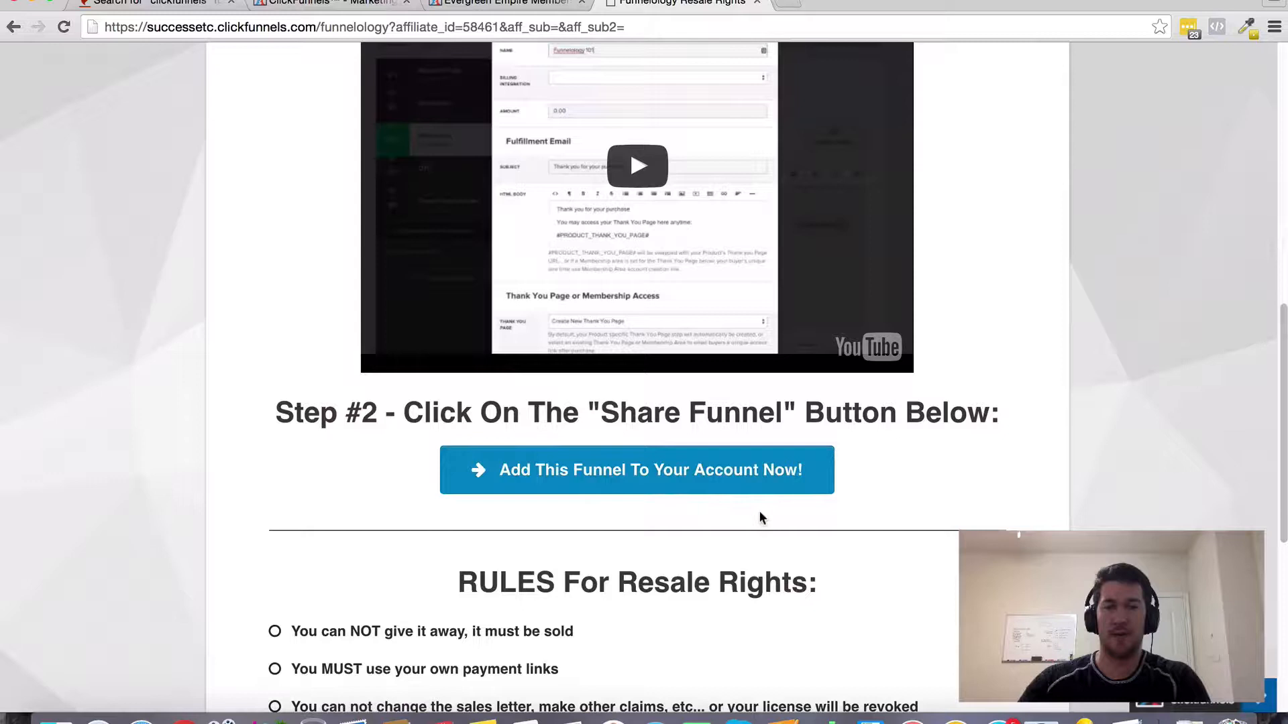
mouse_move(604, 502)
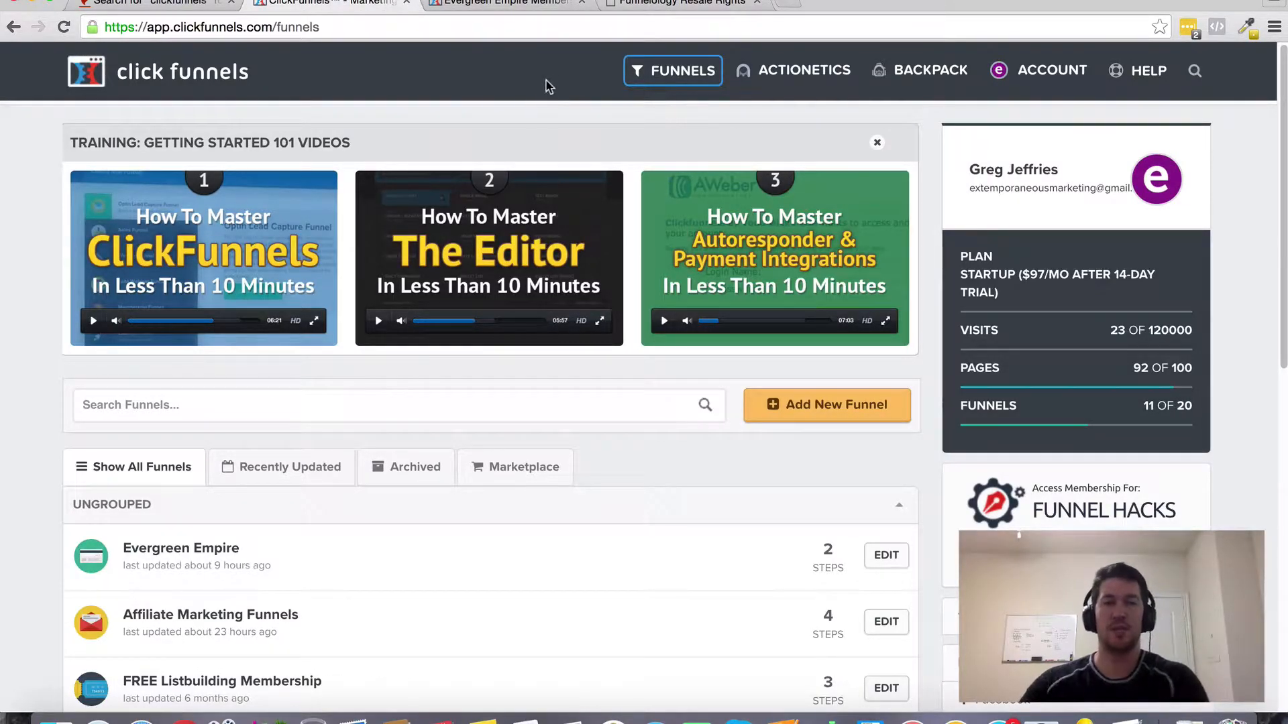
- Add the shared Funnelology funnel to the account via 'Add This Funnel To Your Account Now!'
left_click(680, 2)
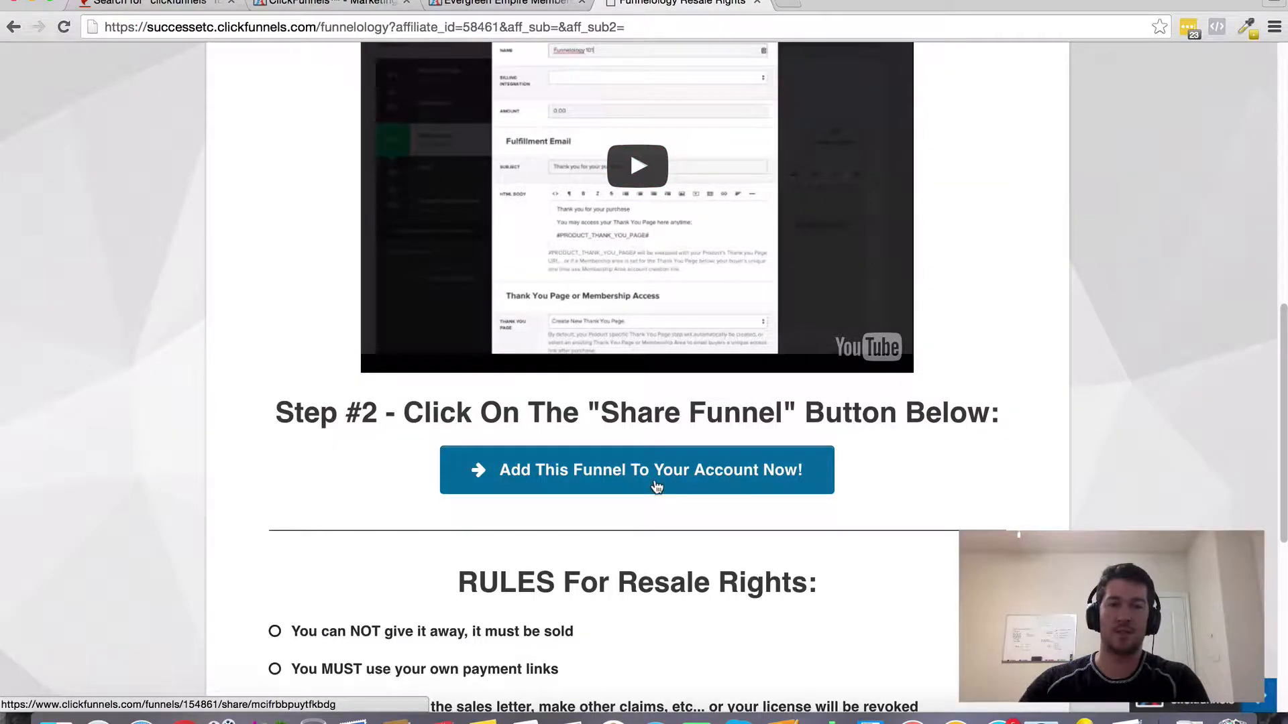
left_click(636, 470)
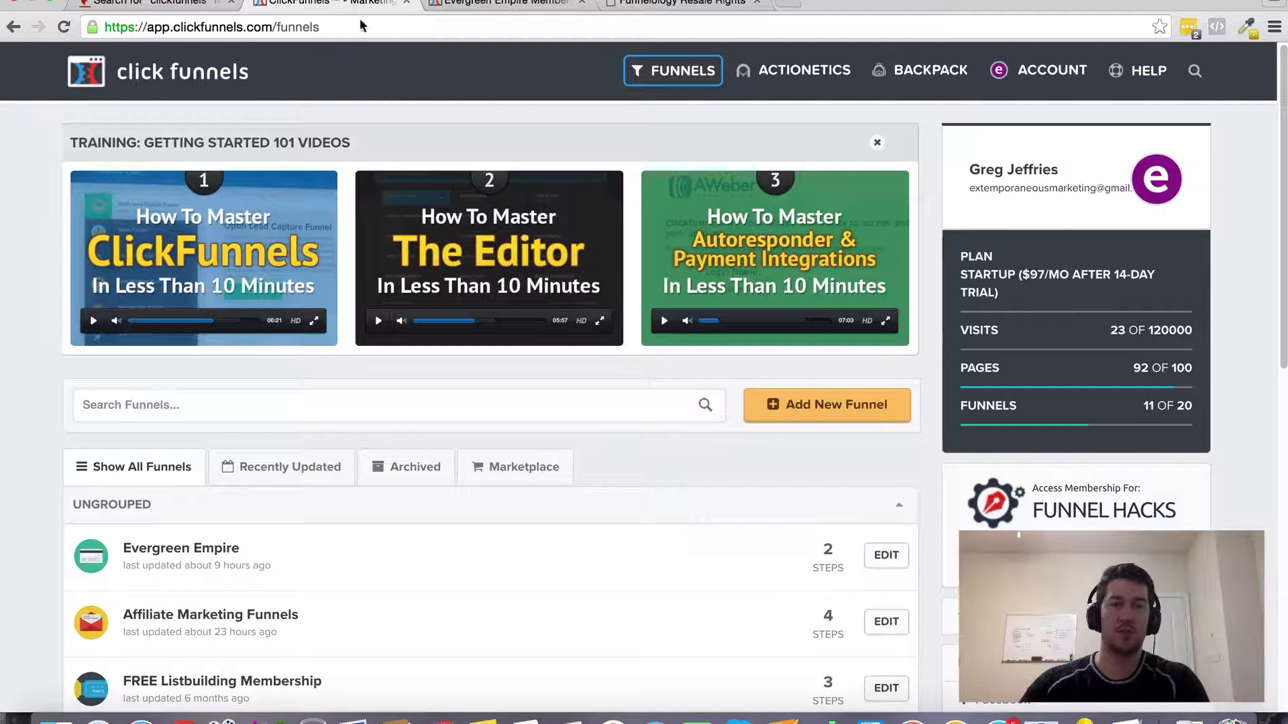
scroll("down", 3)
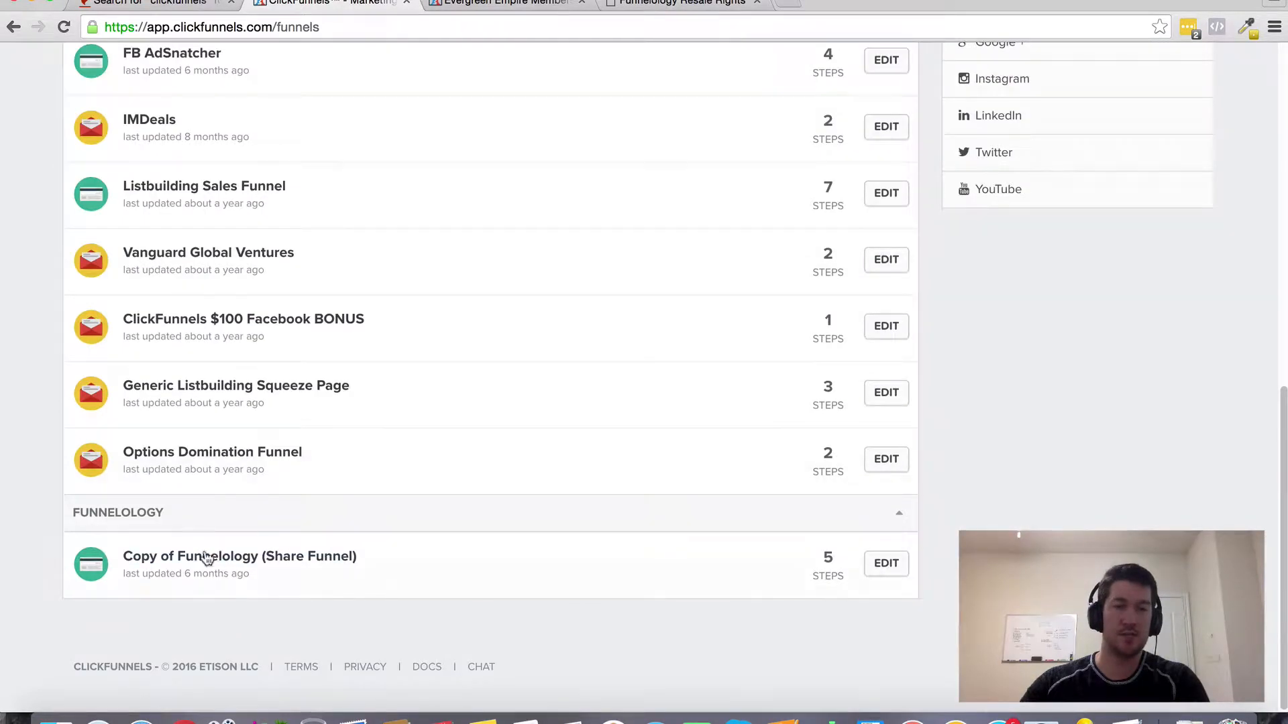
mouse_move(239, 556)
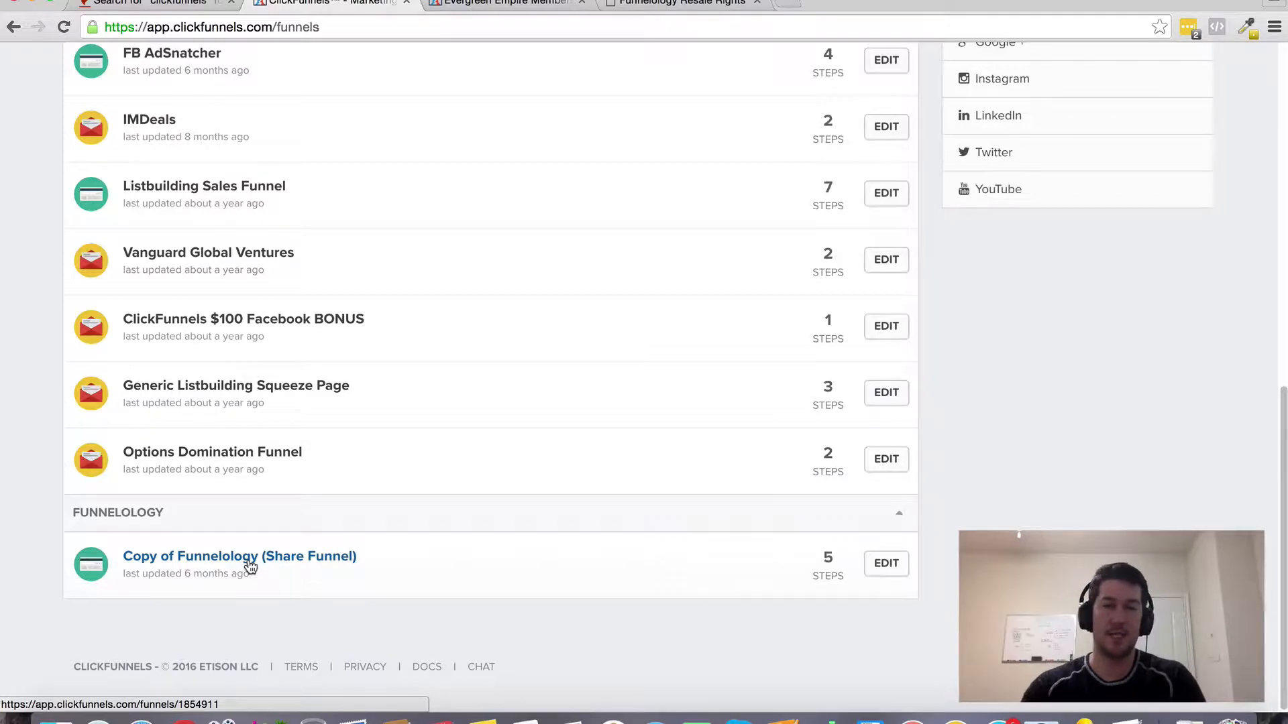
mouse_move(402, 289)
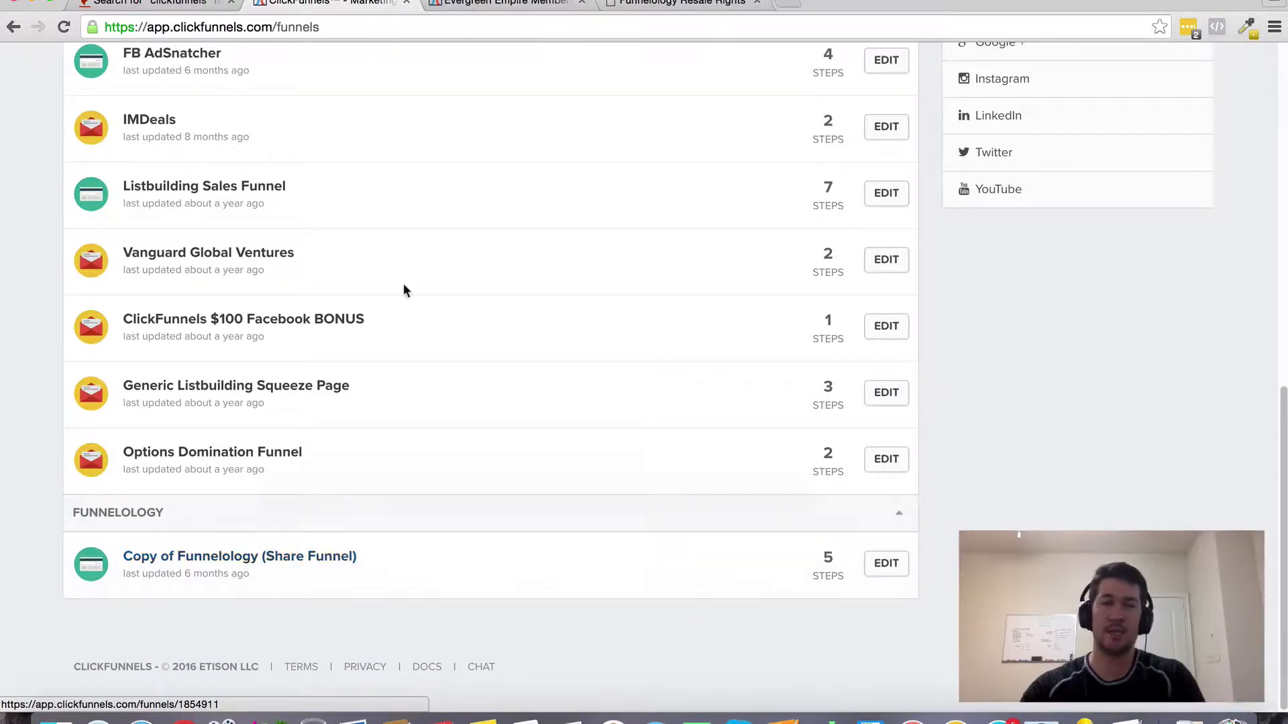
mouse_move(651, 8)
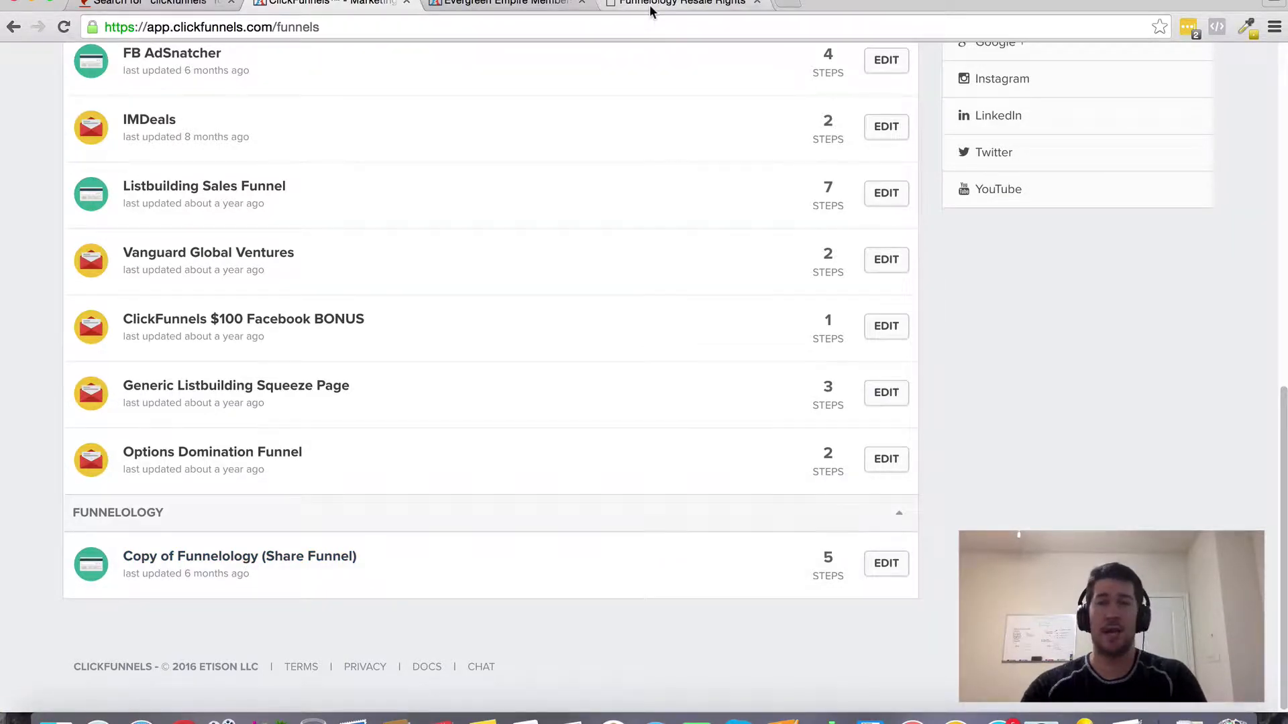
mouse_move(684, 3)
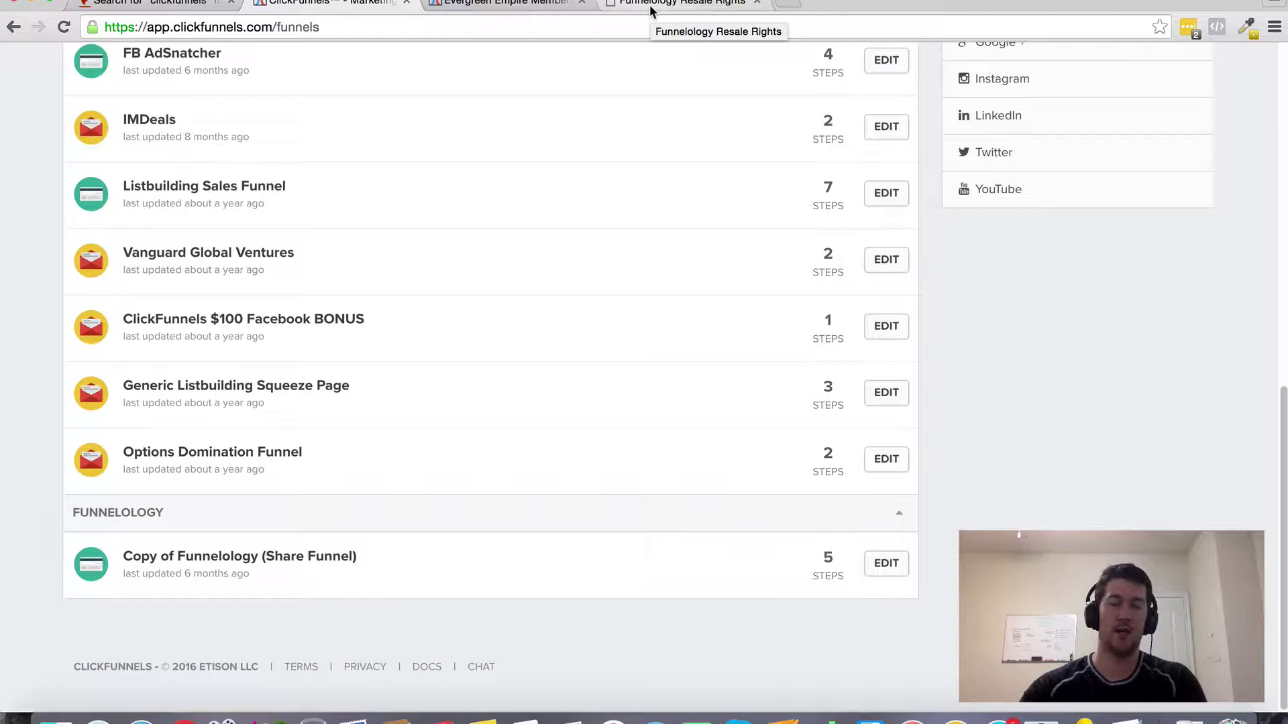
- Scroll through the resale rights rules on the Funnelology page before returning to the funnel list
left_click(681, 3)
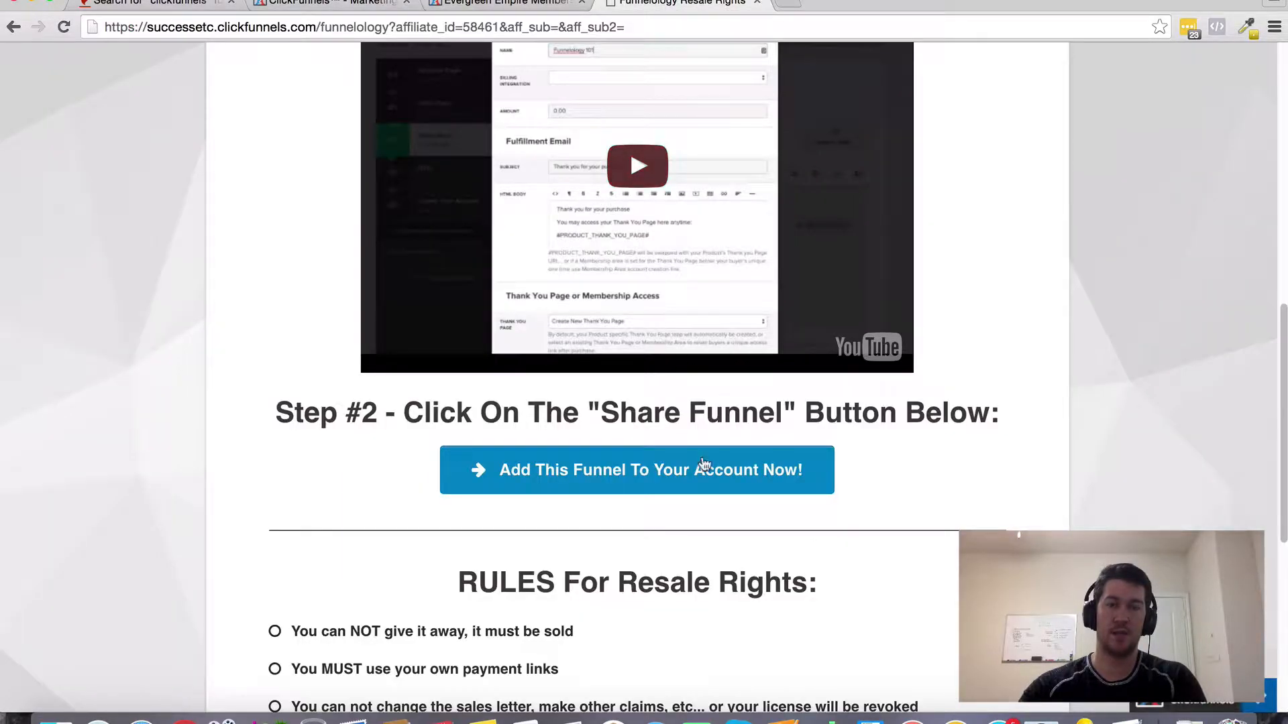
mouse_move(771, 557)
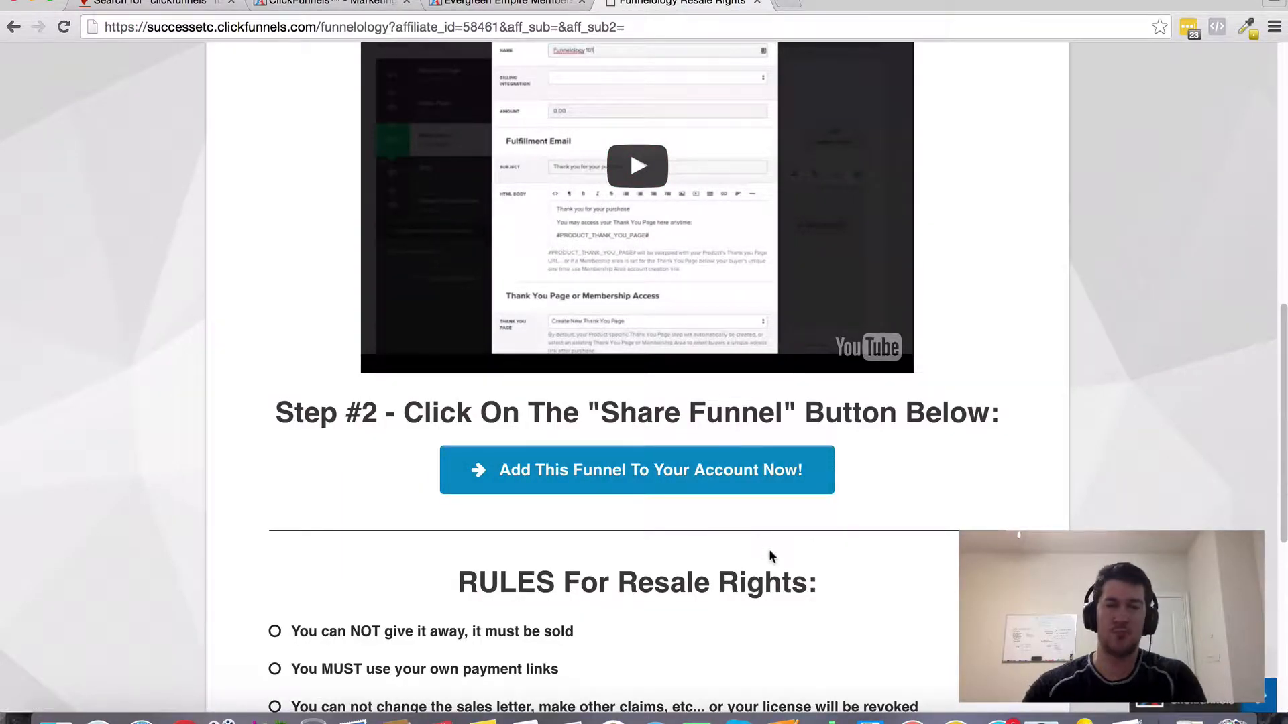
scroll("down", 3)
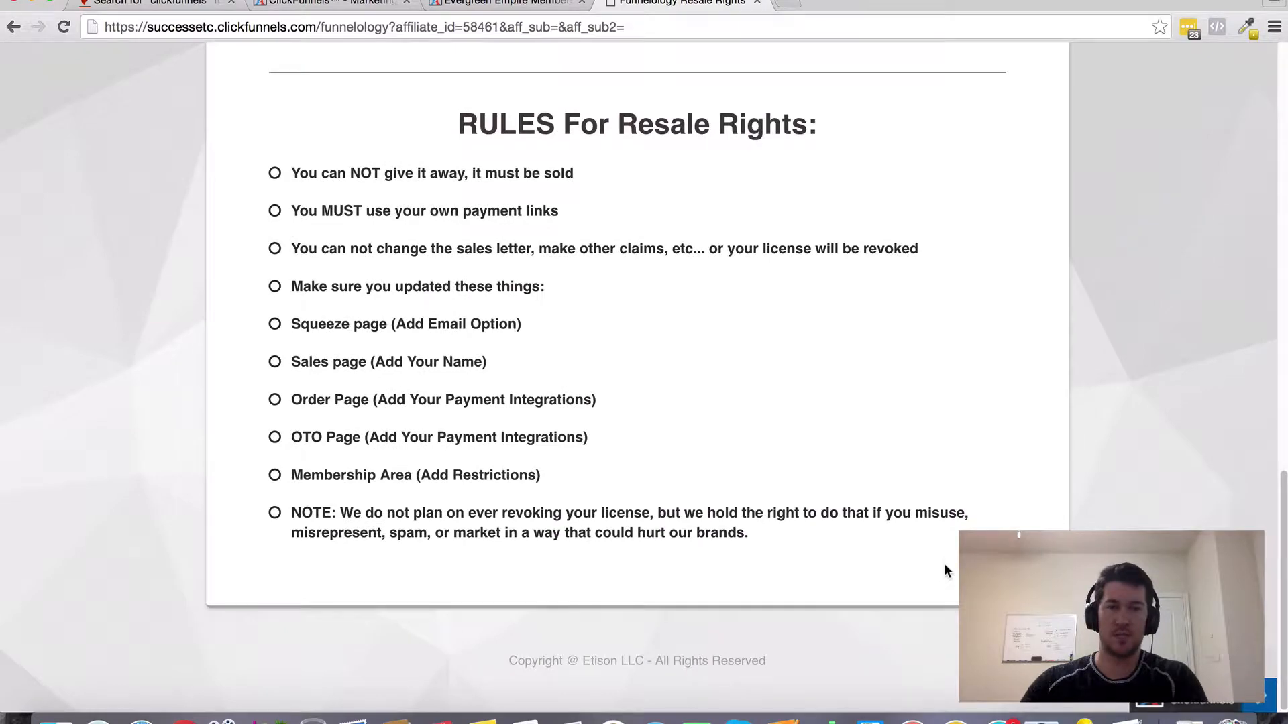
scroll("up", 3)
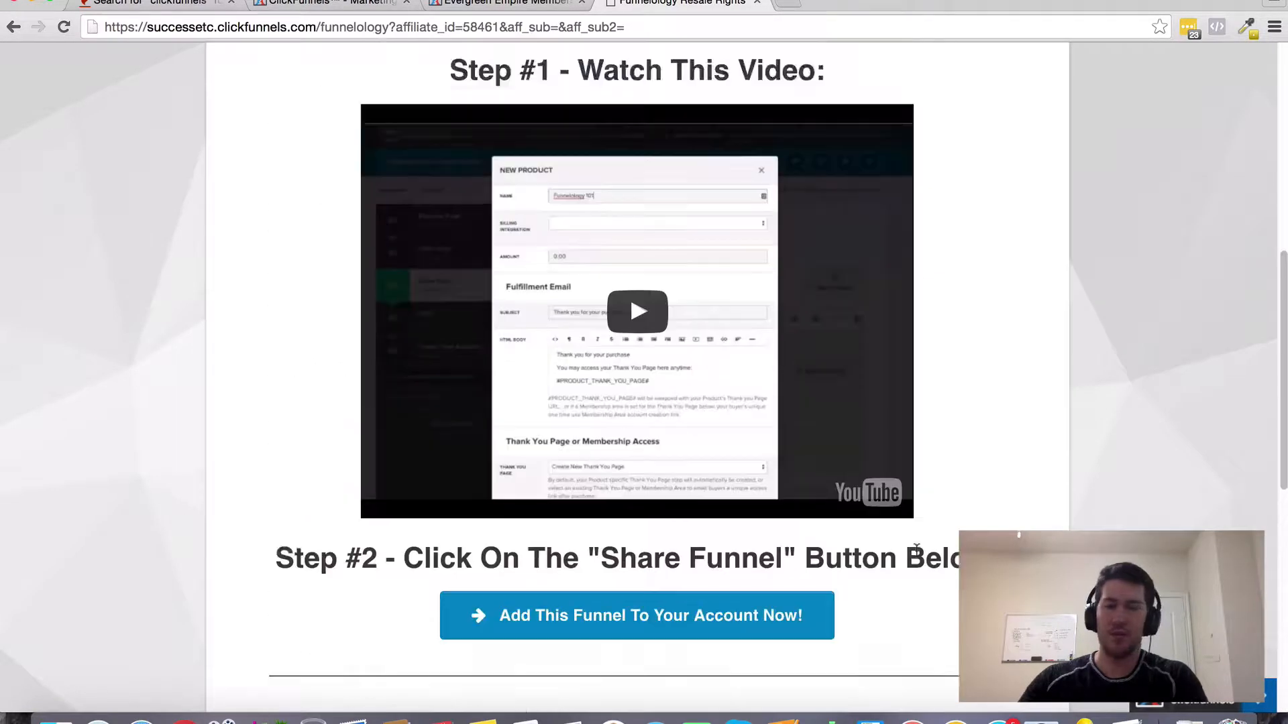
scroll("down", 3)
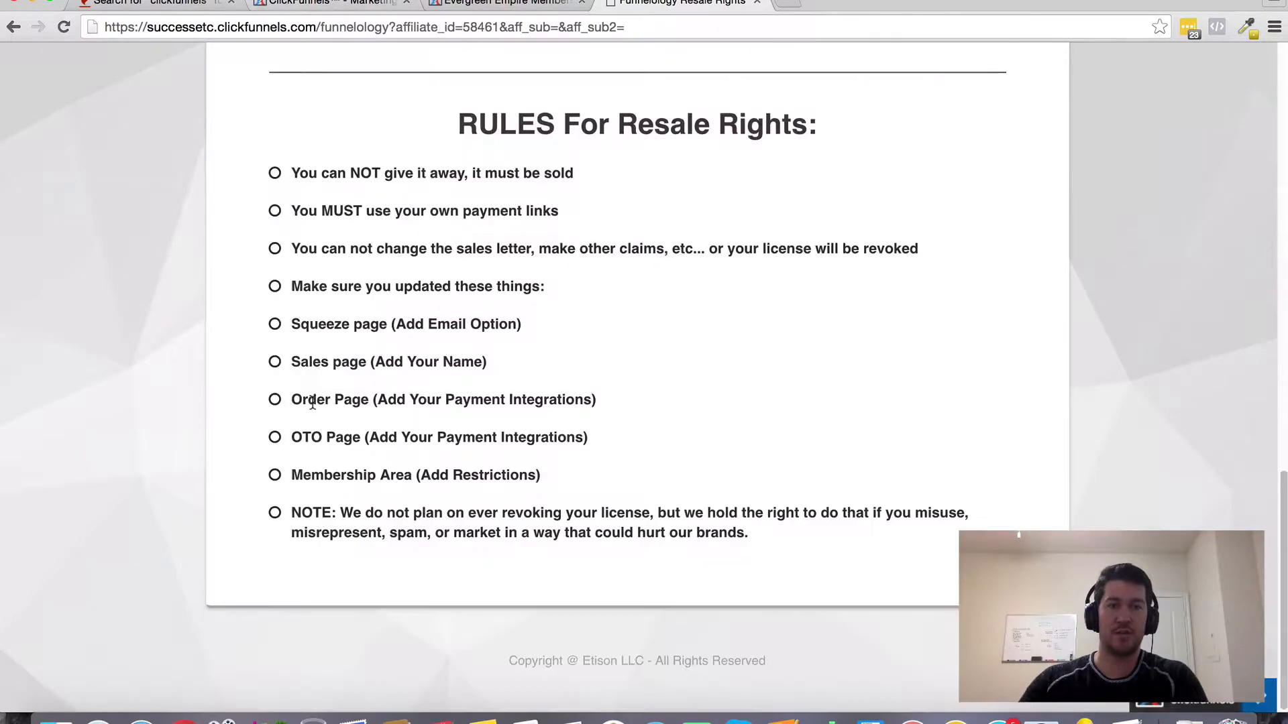
scroll("up", 3)
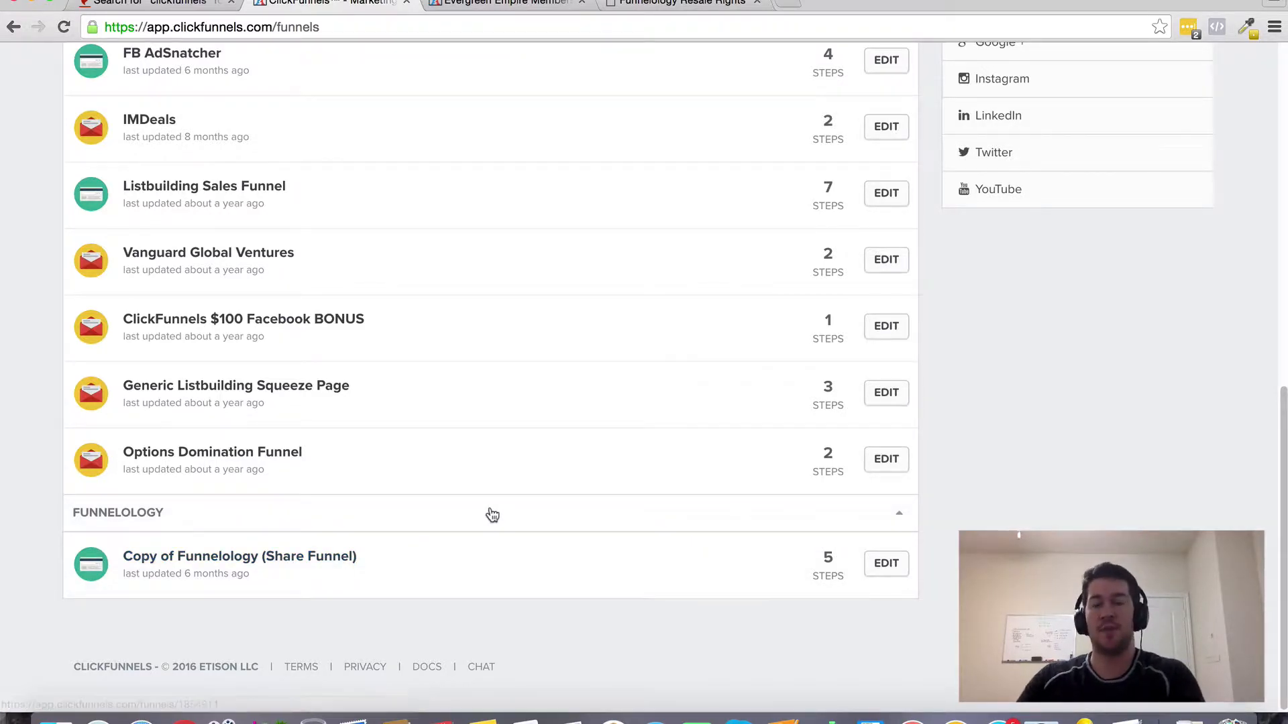
scroll("up", 3)
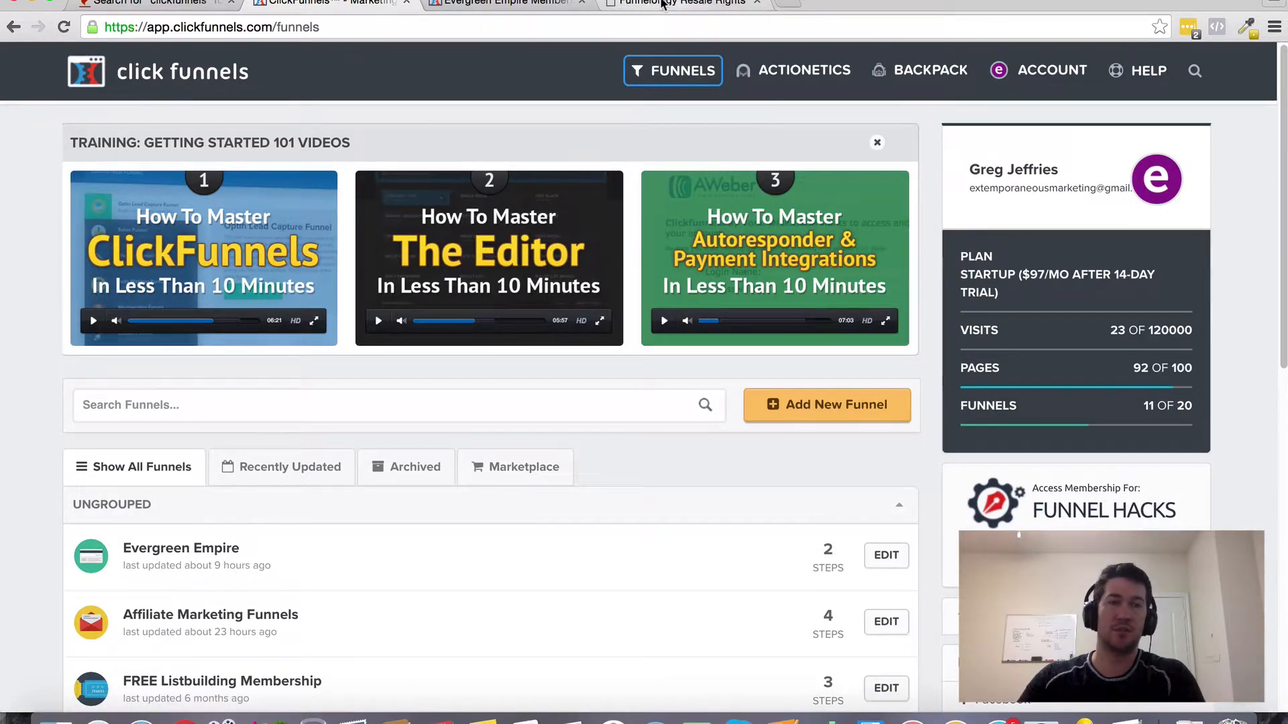
left_click(685, 3)
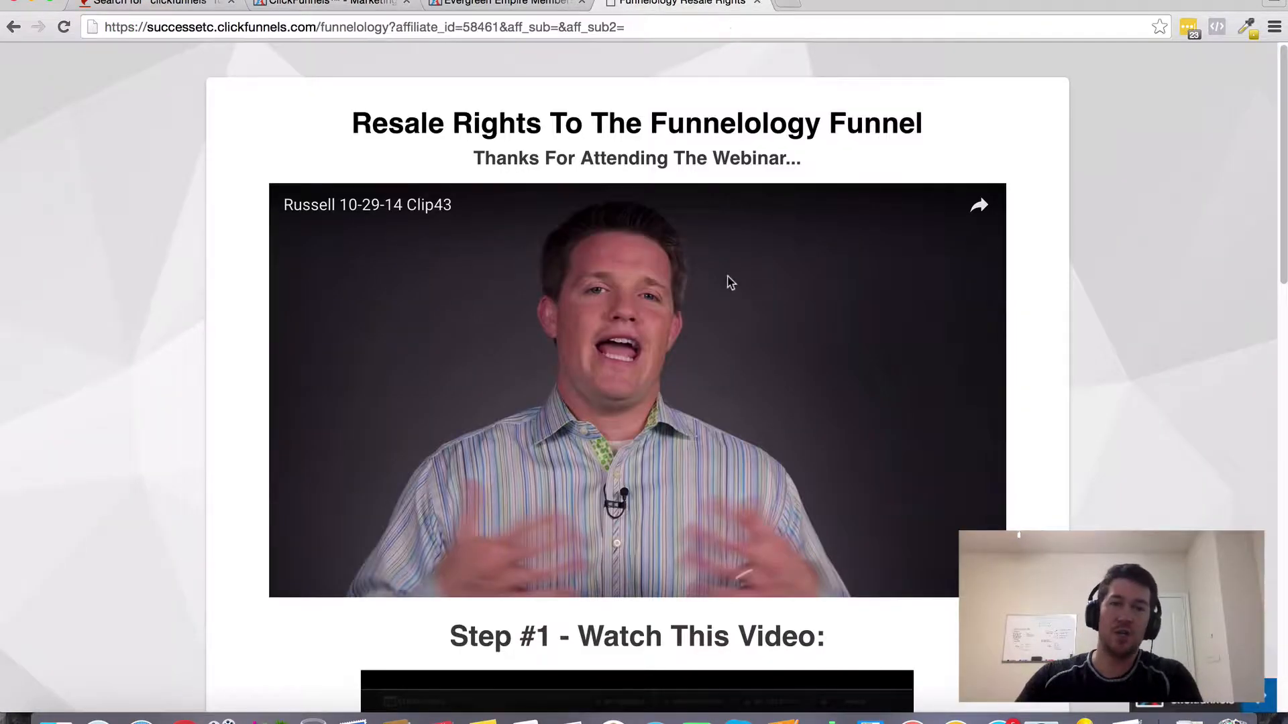
scroll("down", 3)
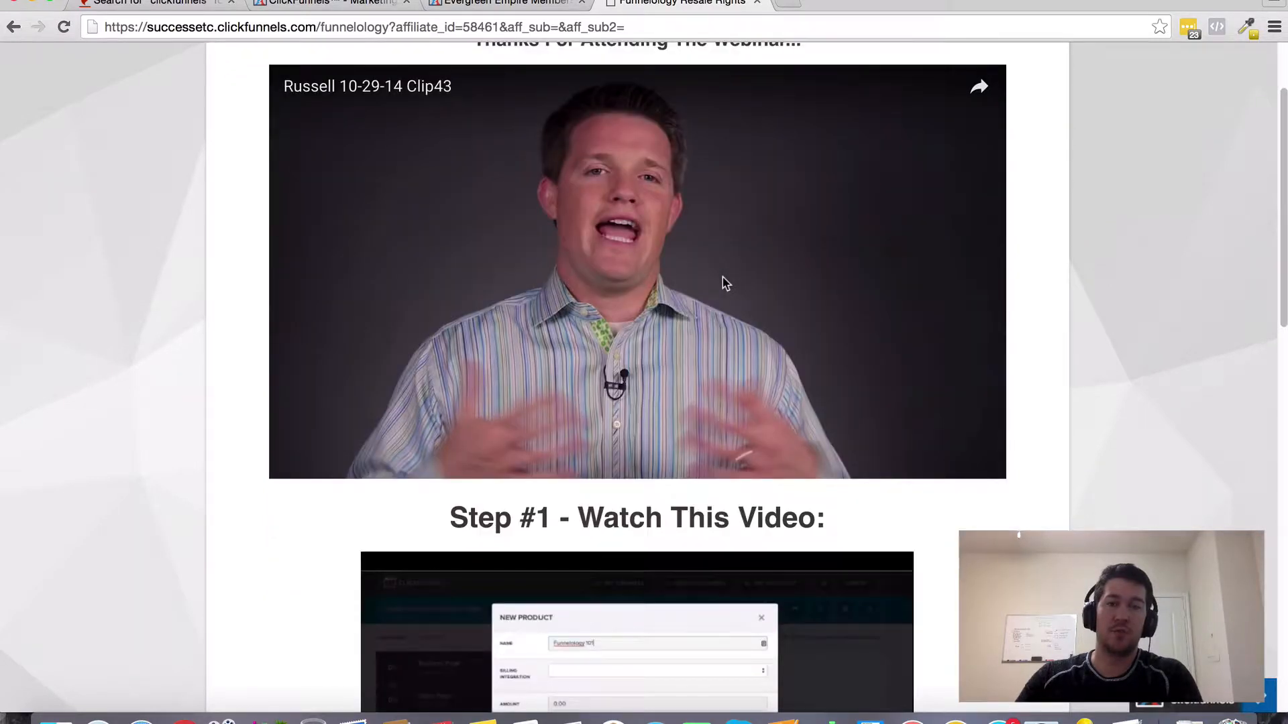
scroll("down", 3)
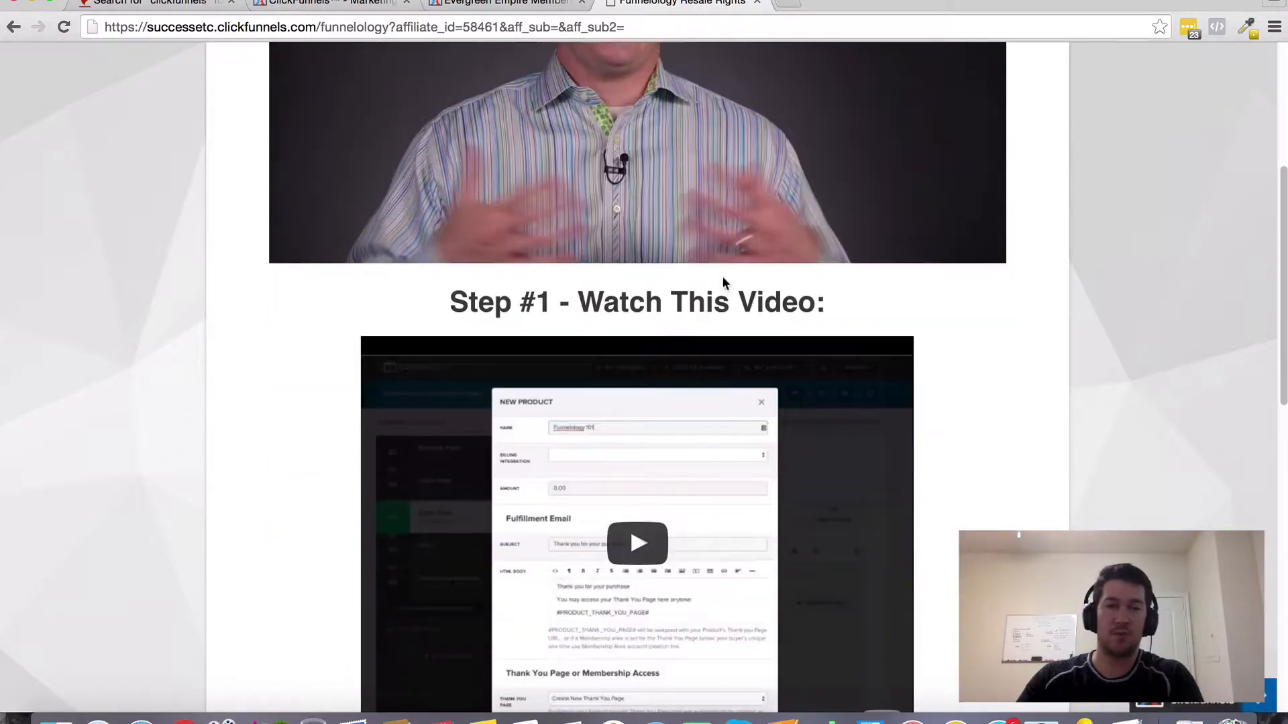
scroll("down", 3)
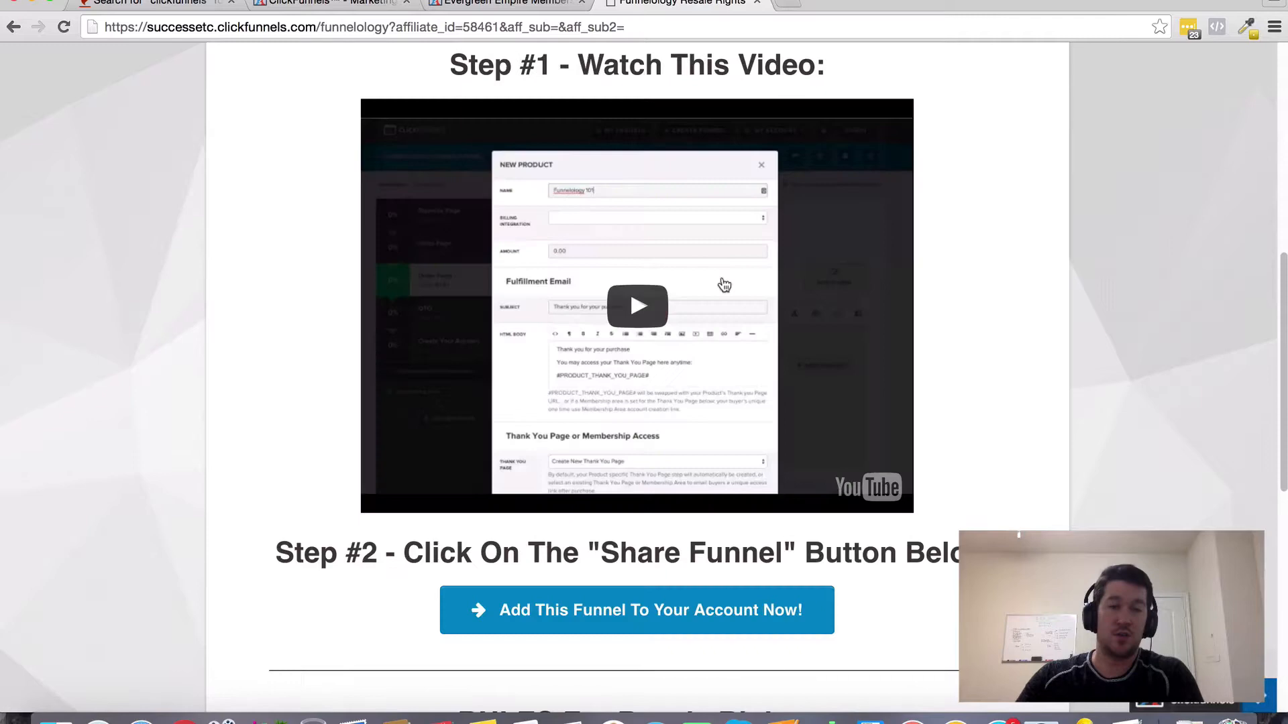
scroll("up", 3)
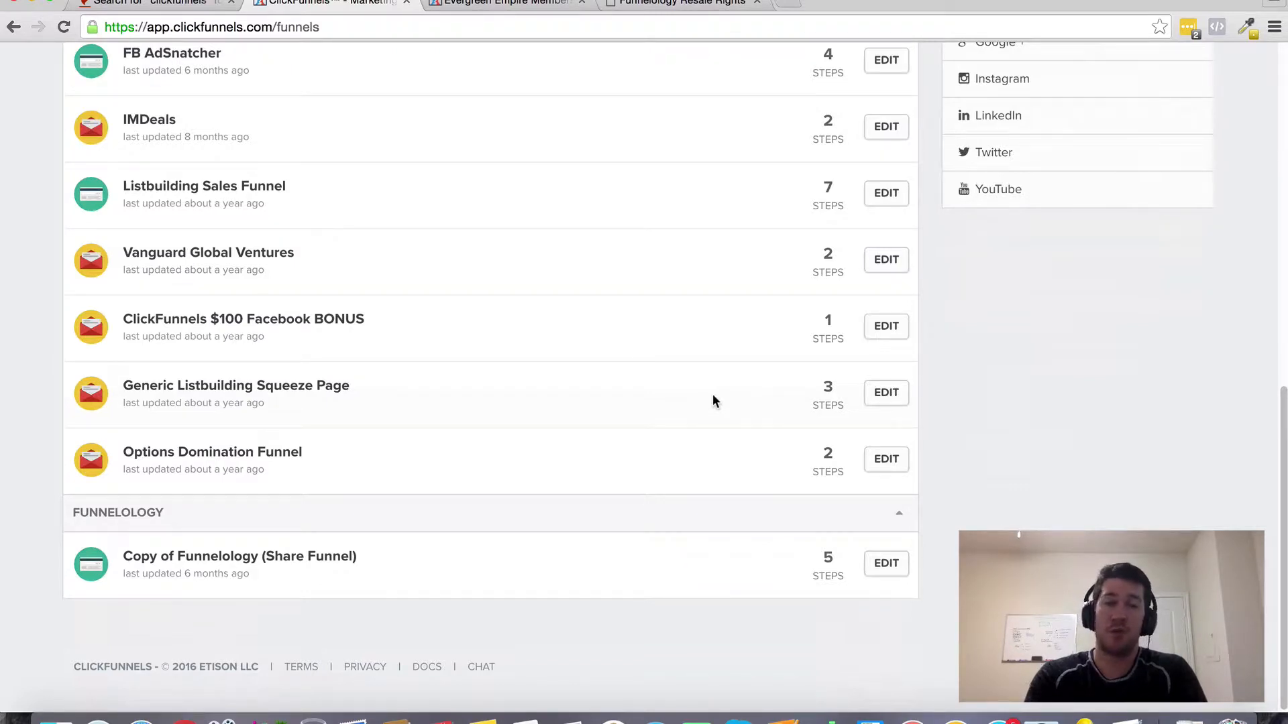
scroll("up", 3)
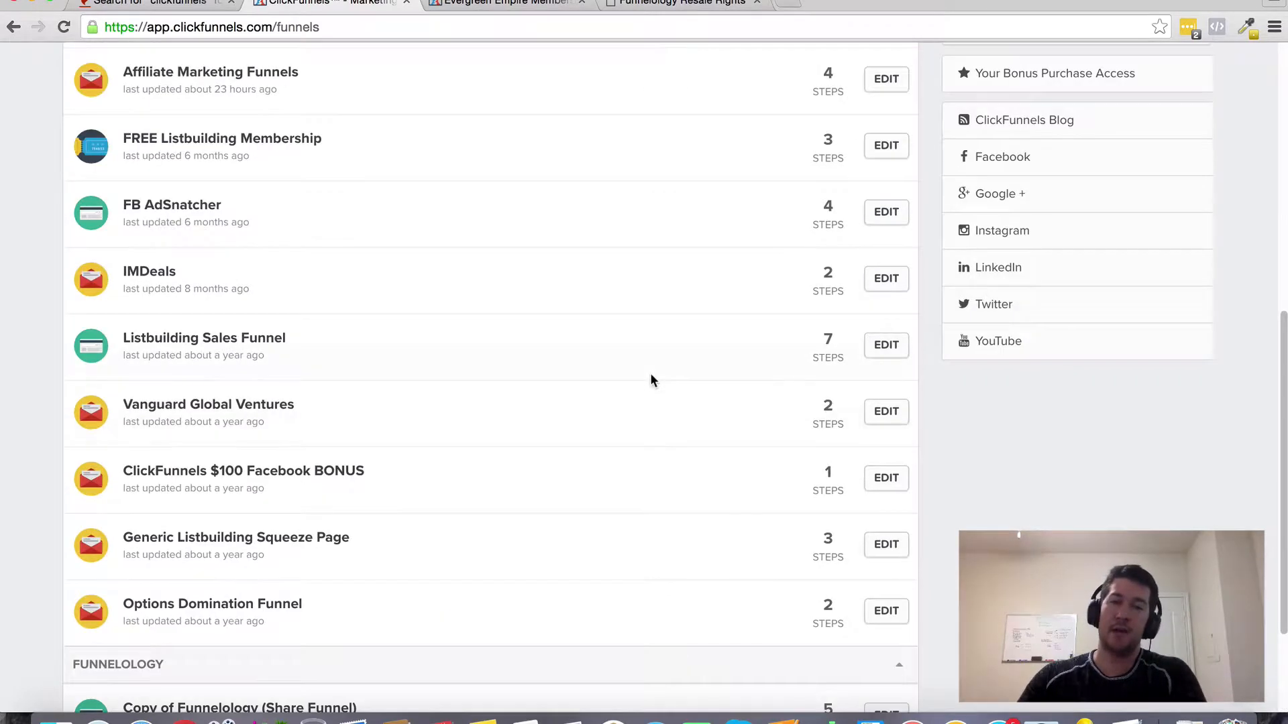
scroll("down", 3)
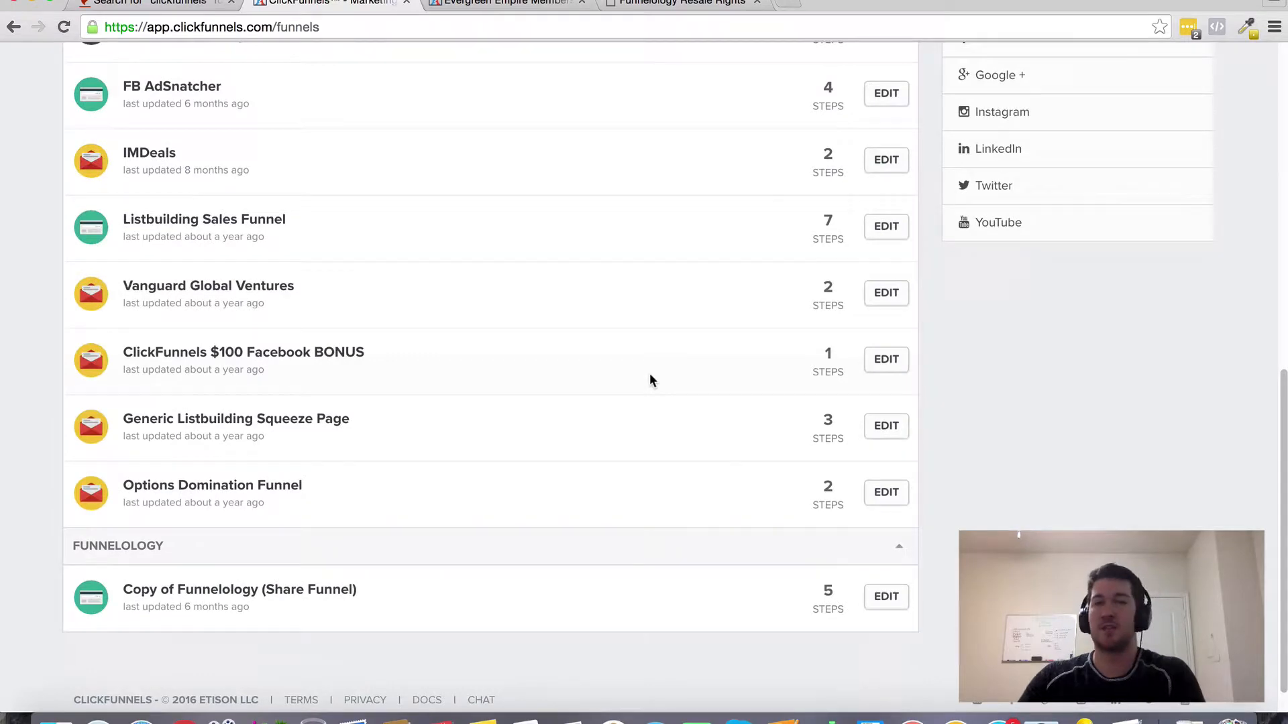
scroll("up", 3)
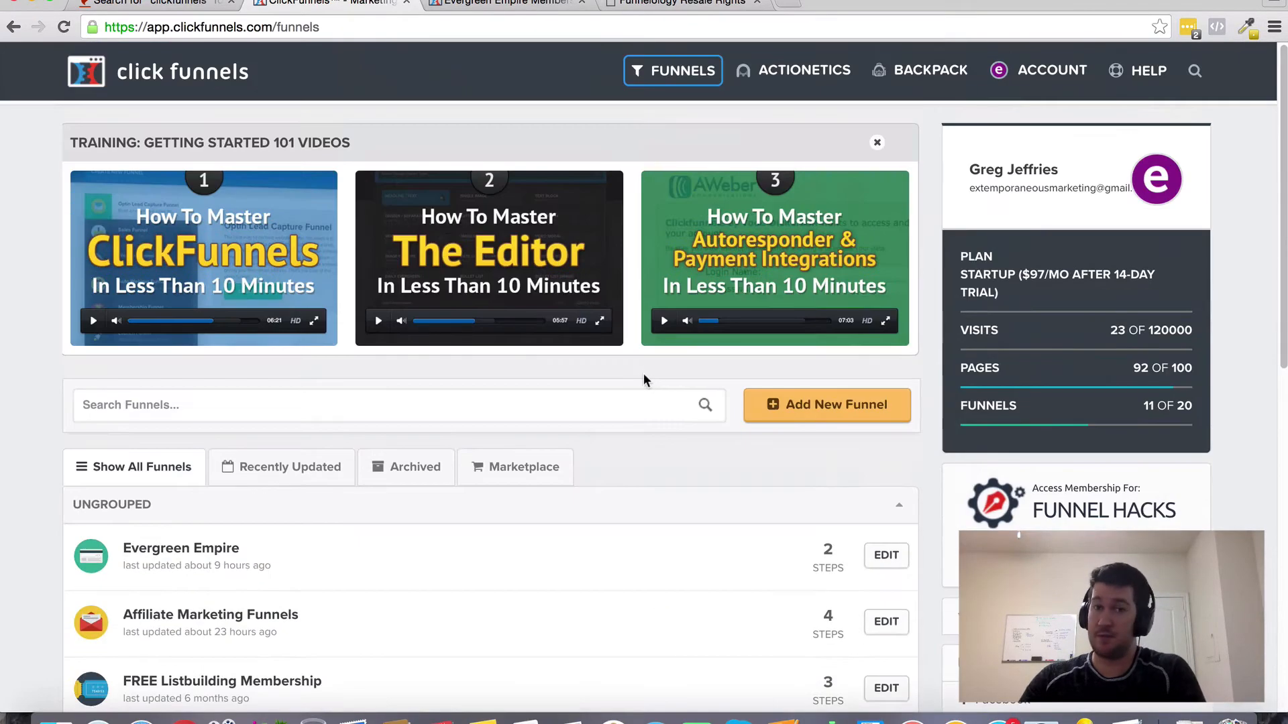
scroll("down", 3)
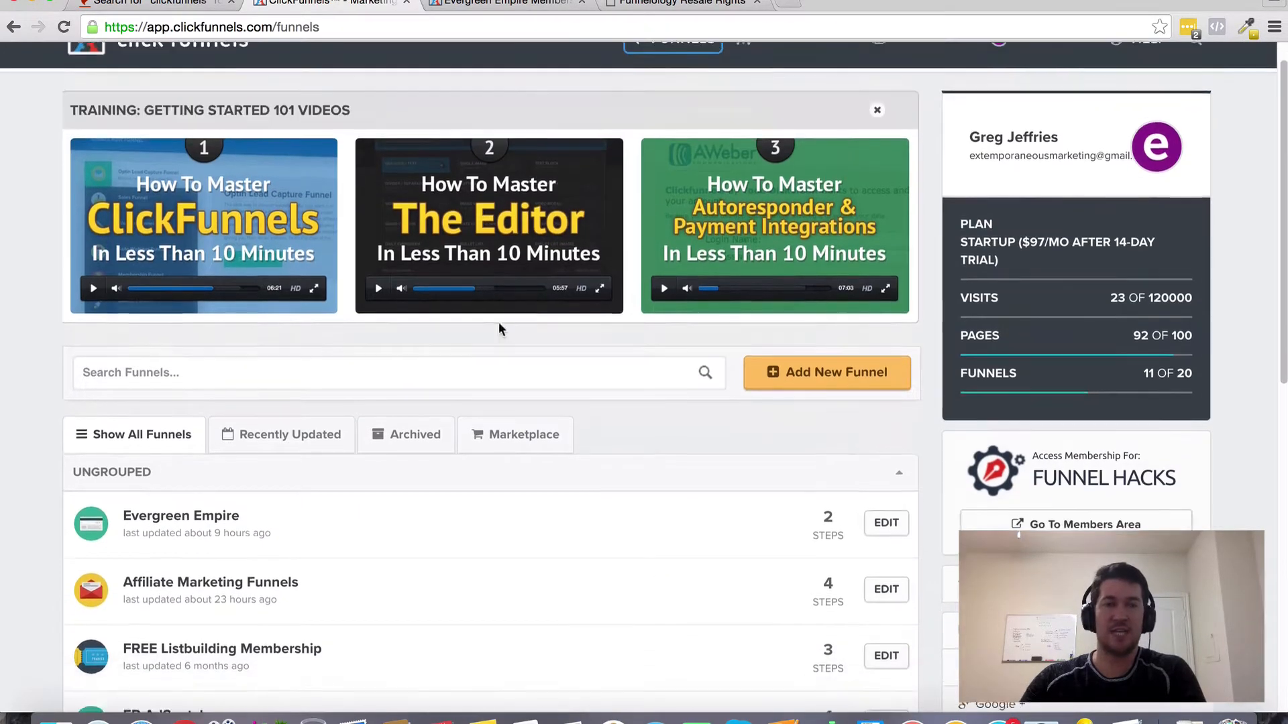
scroll("up", 3)
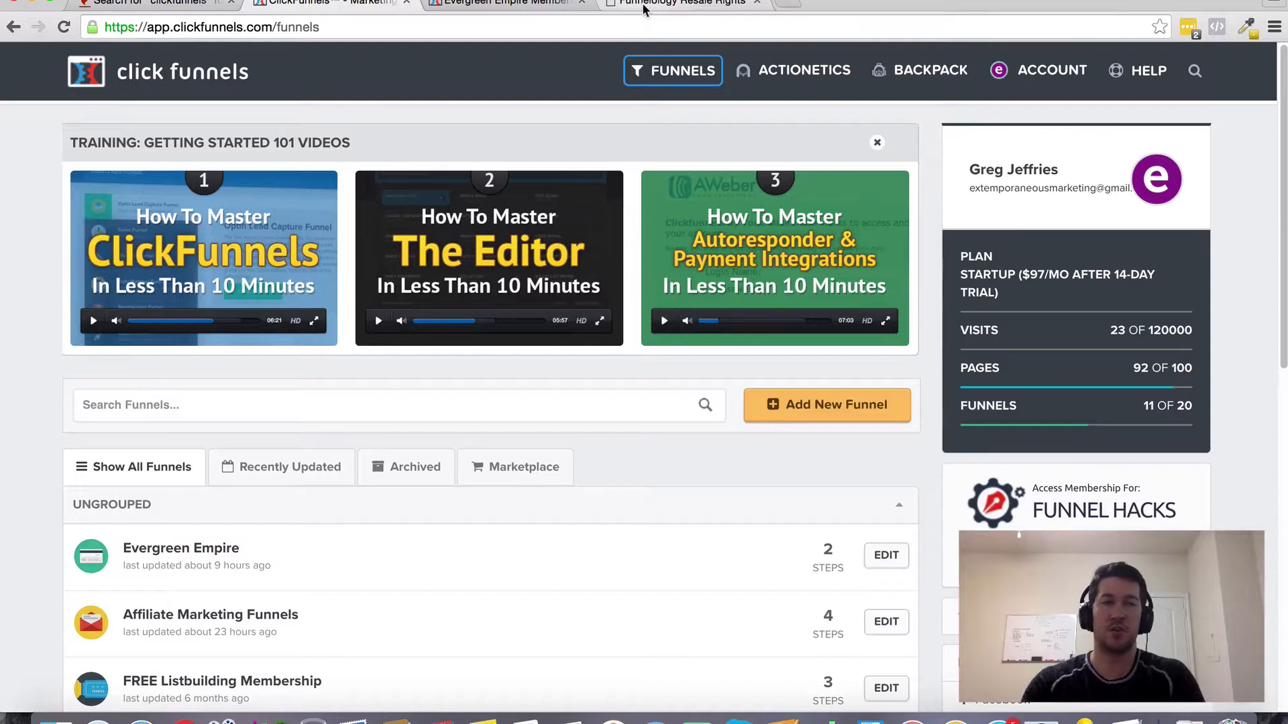
mouse_move(682, 4)
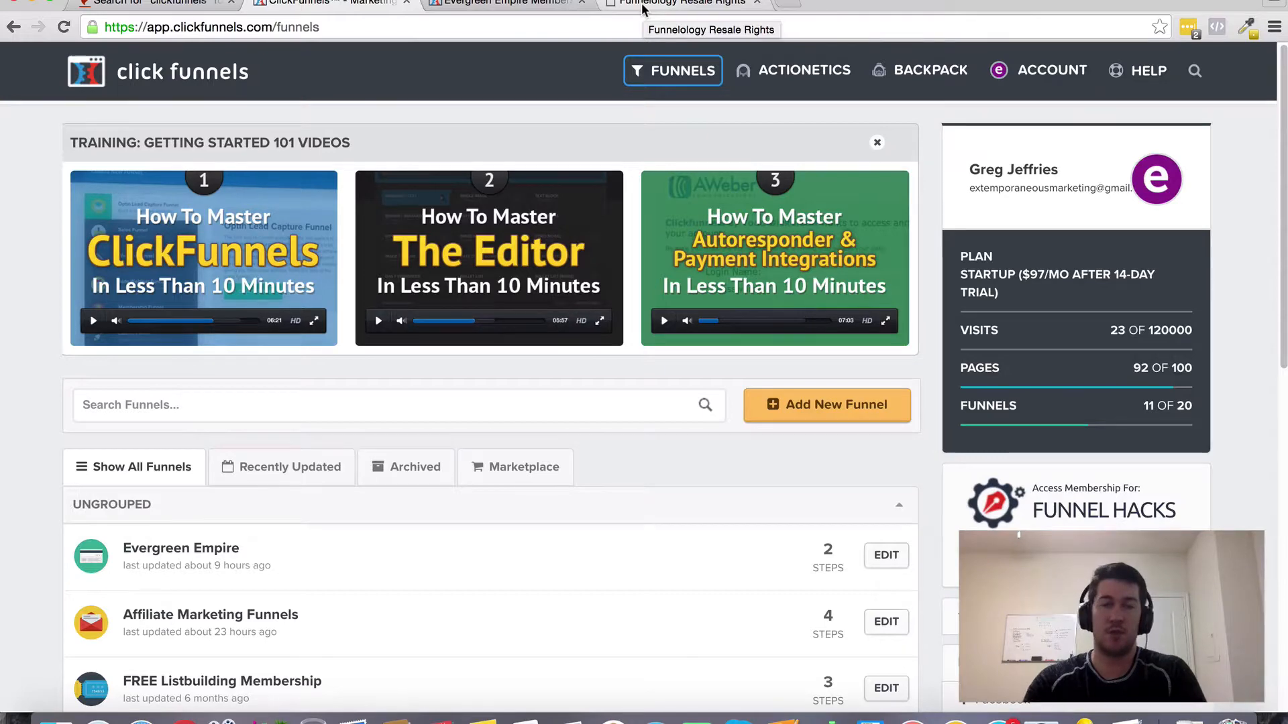
left_click(682, 3)
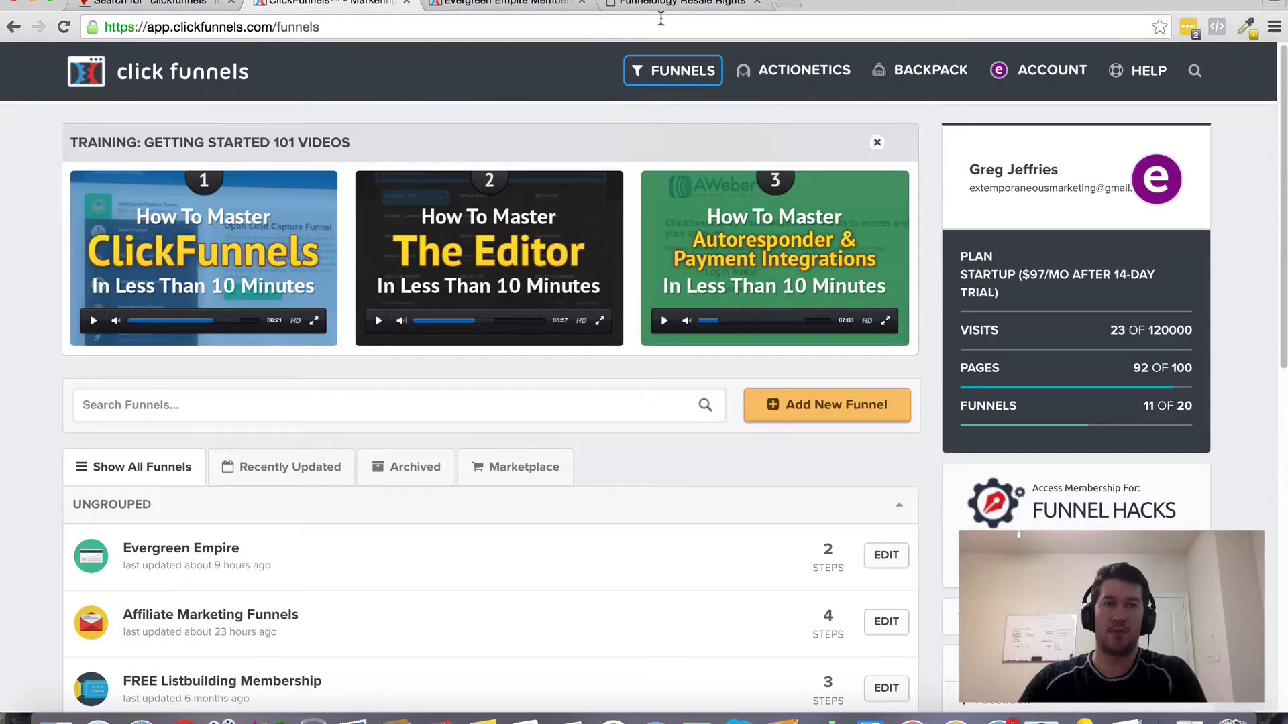
left_click(682, 2)
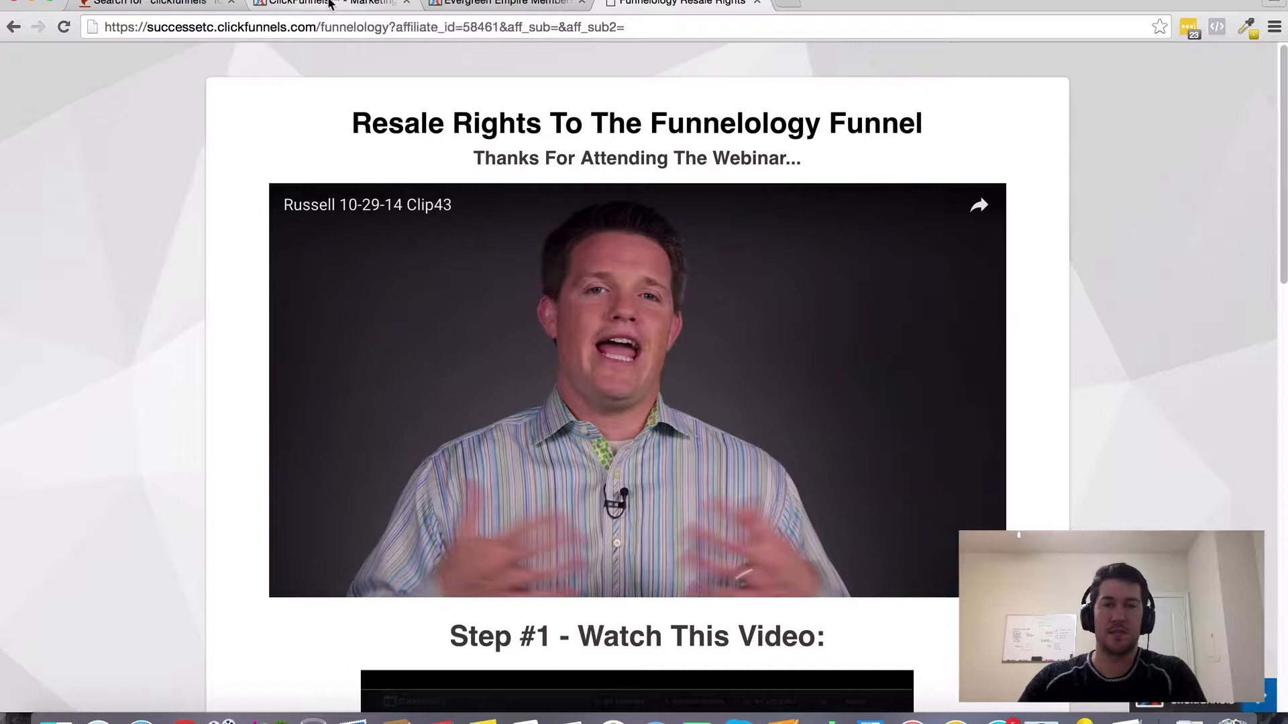
left_click(312, 2)
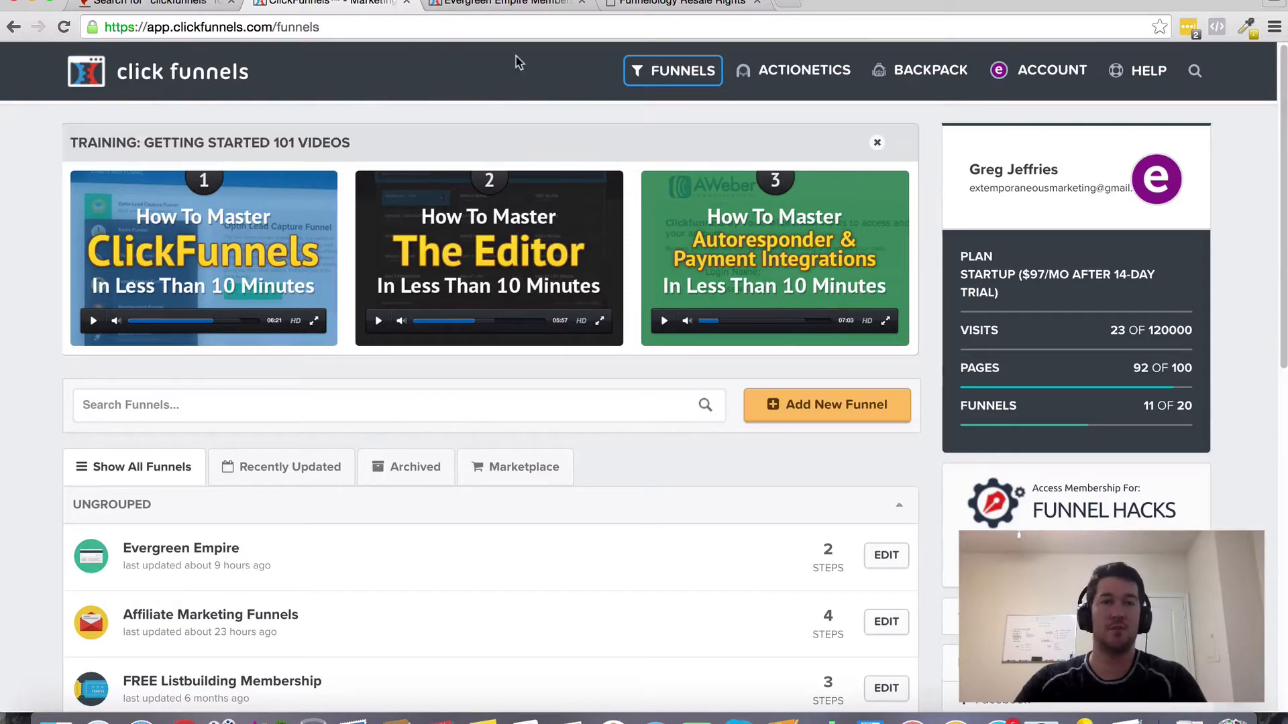
mouse_move(505, 3)
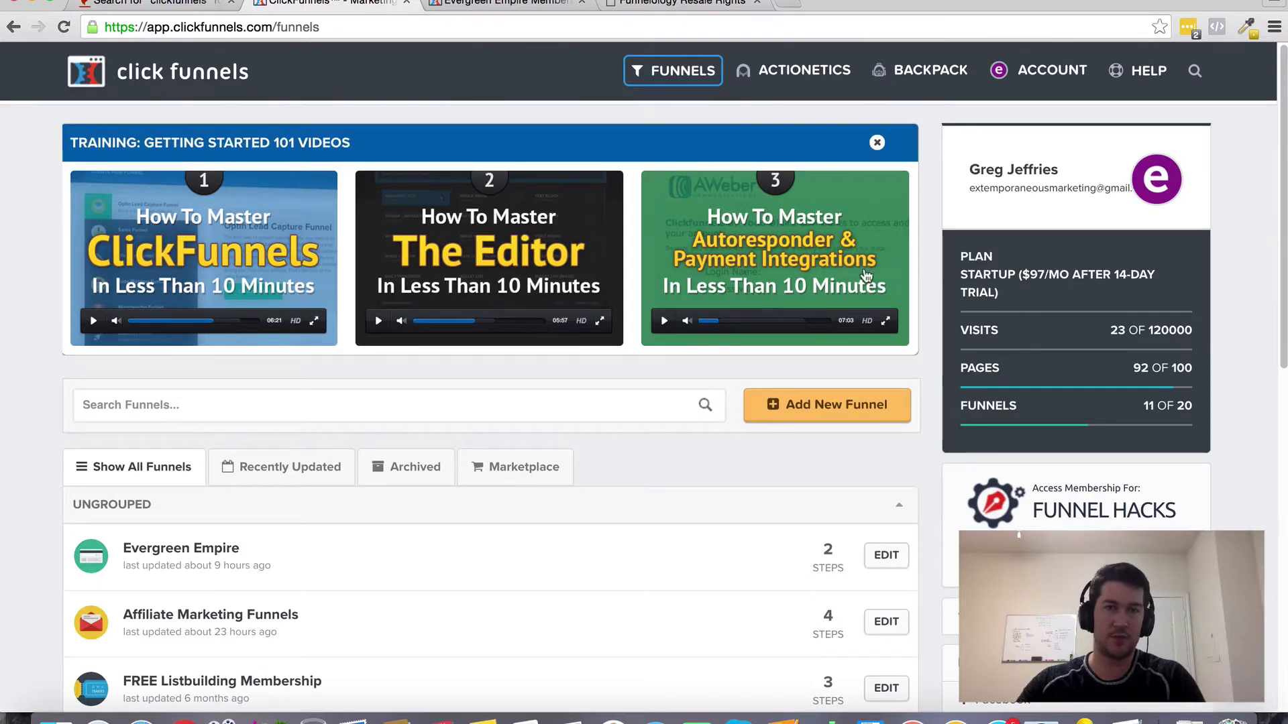
mouse_move(648, 220)
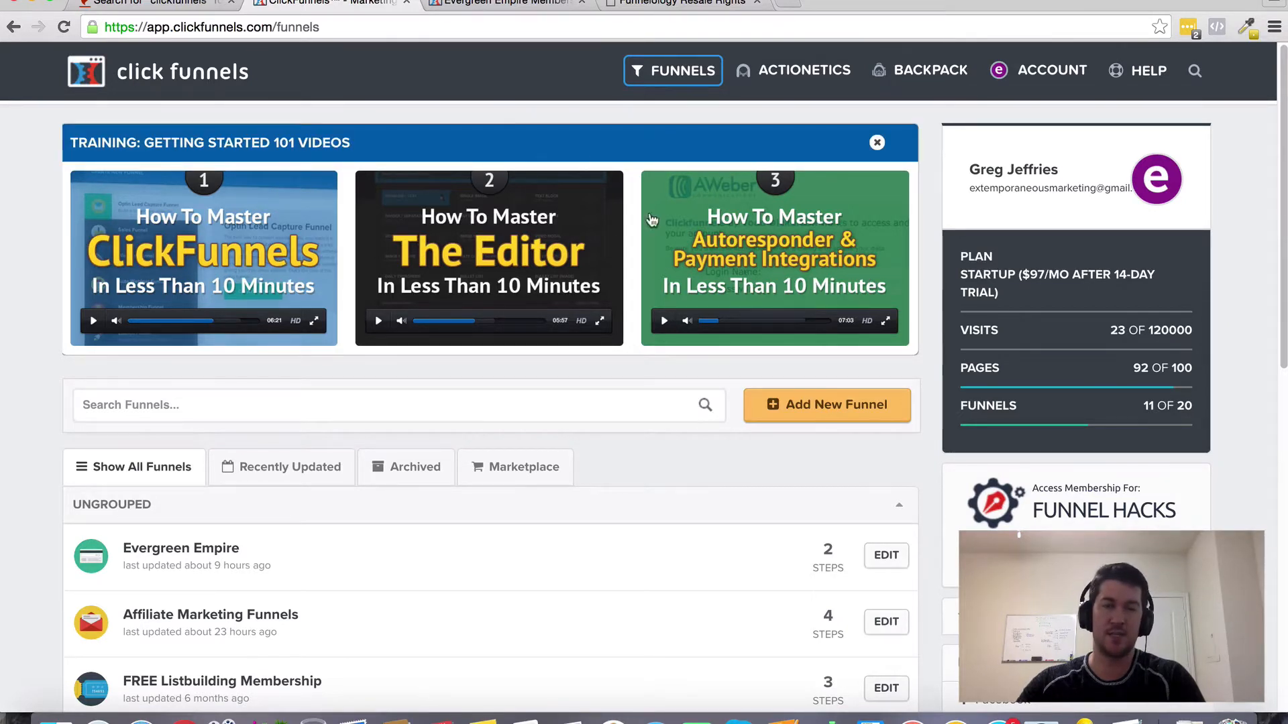
mouse_move(505, 3)
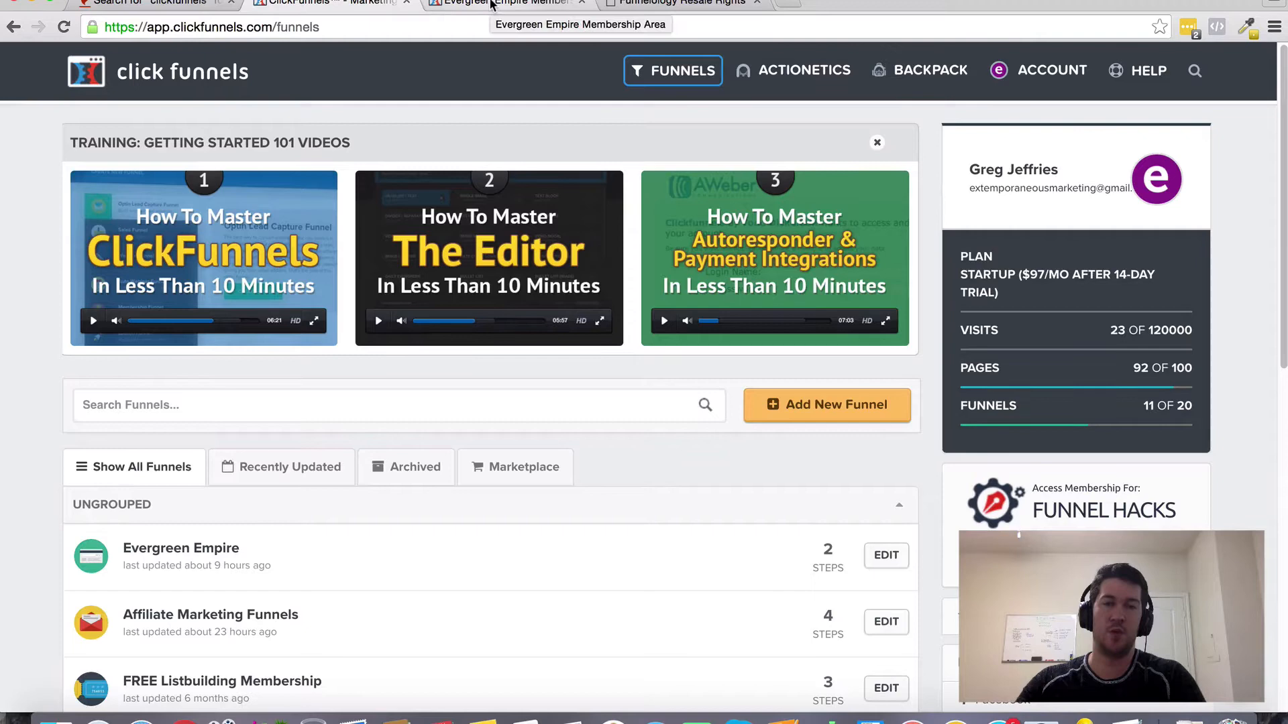
left_click(501, 3)
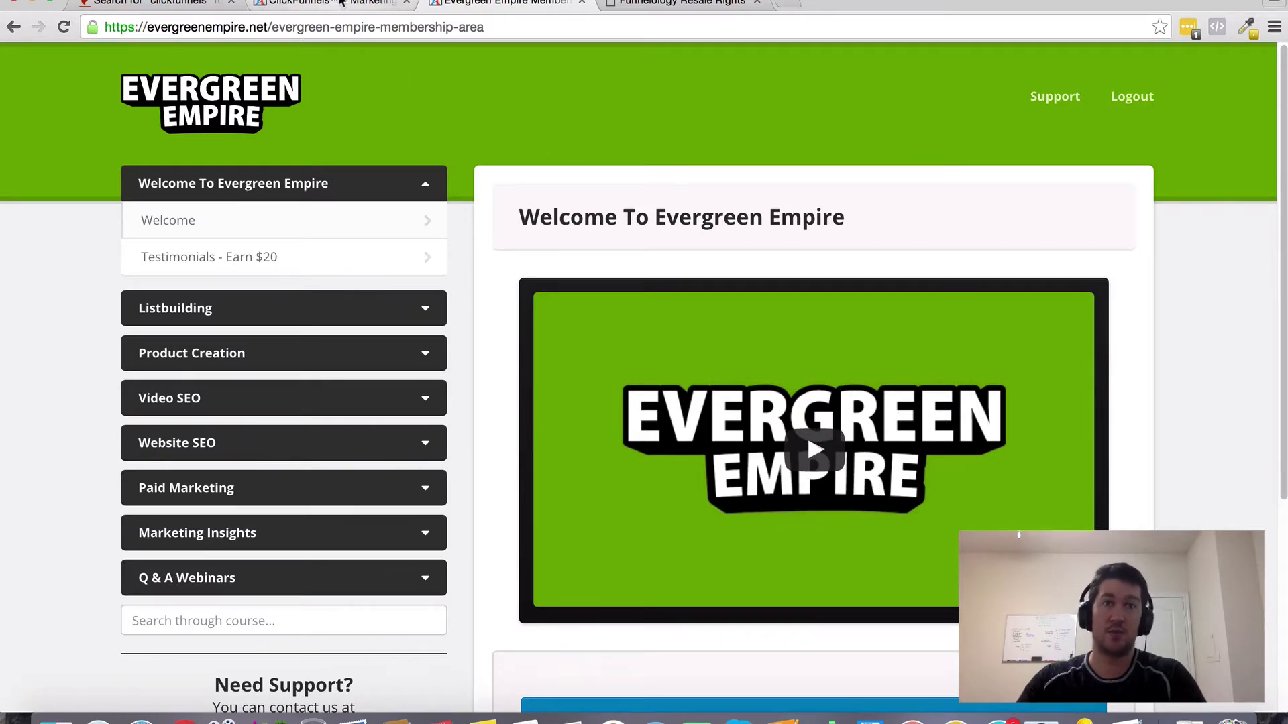
left_click(291, 2)
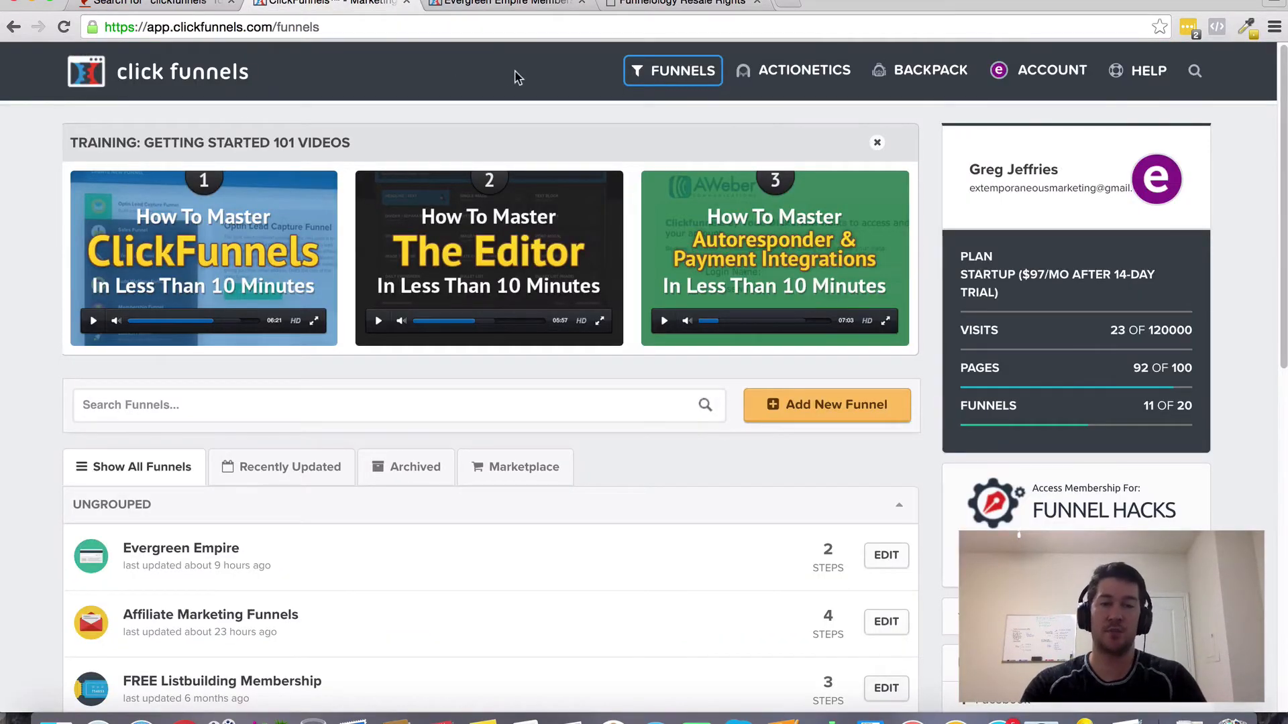